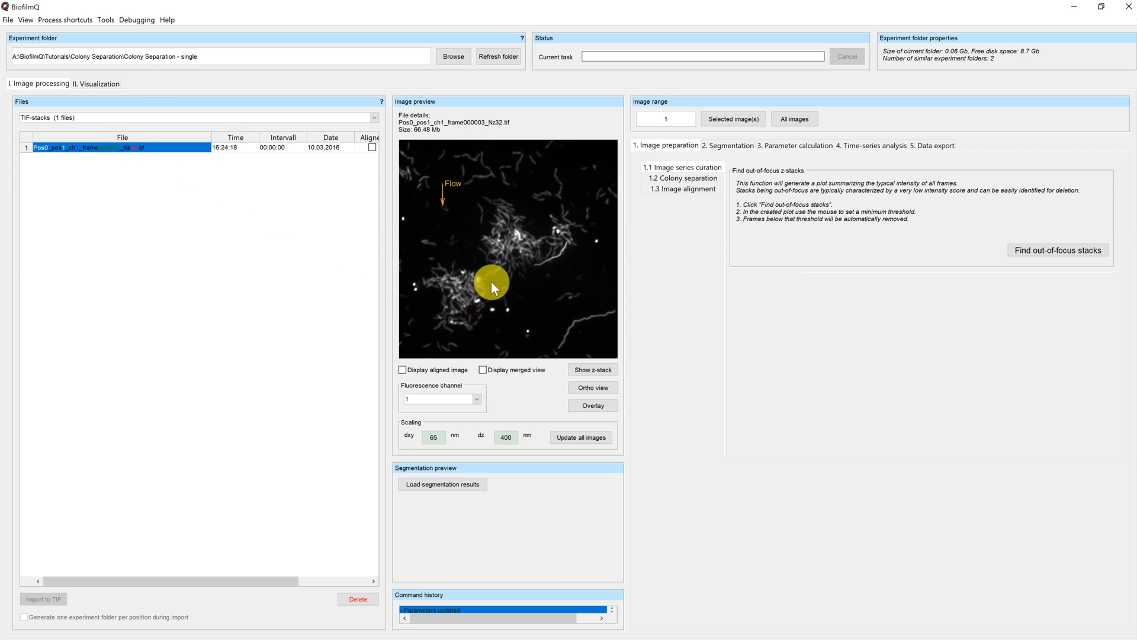
mouse_move(487, 221)
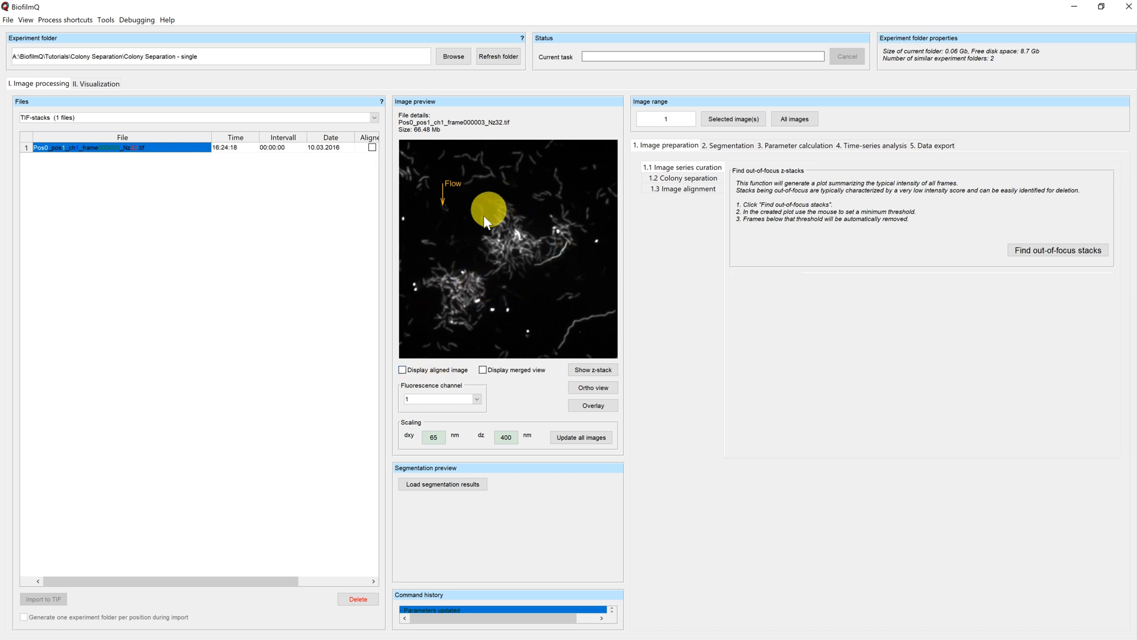
Step: Open the Colony separation window from Image preparation step 1.2 for the loaded image
left_click_drag(486, 221, 511, 245)
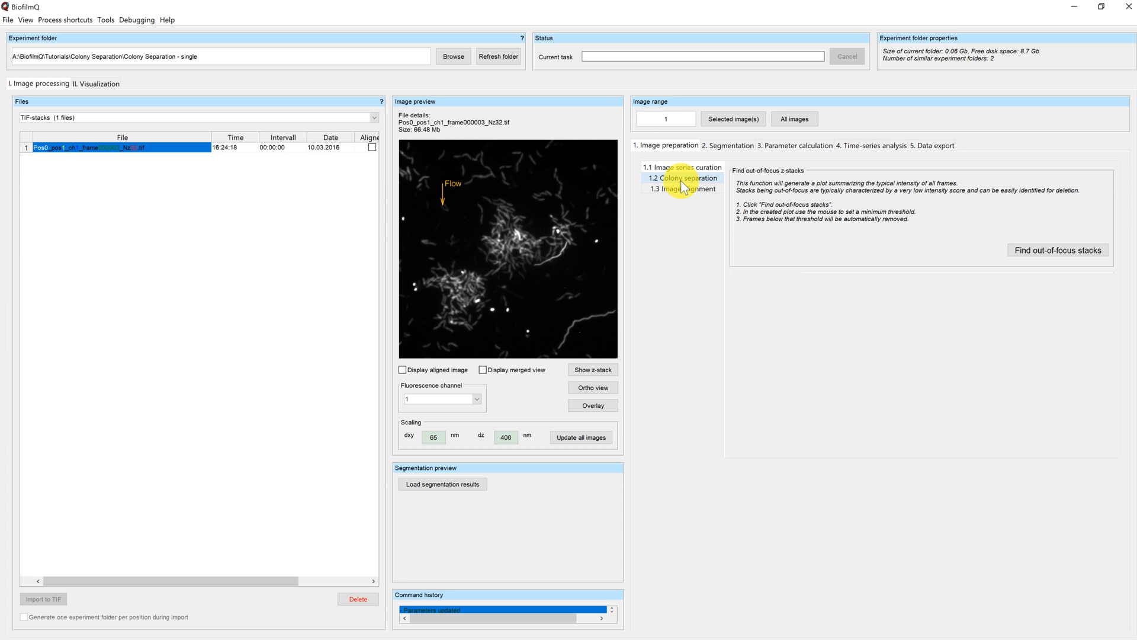
left_click(682, 178)
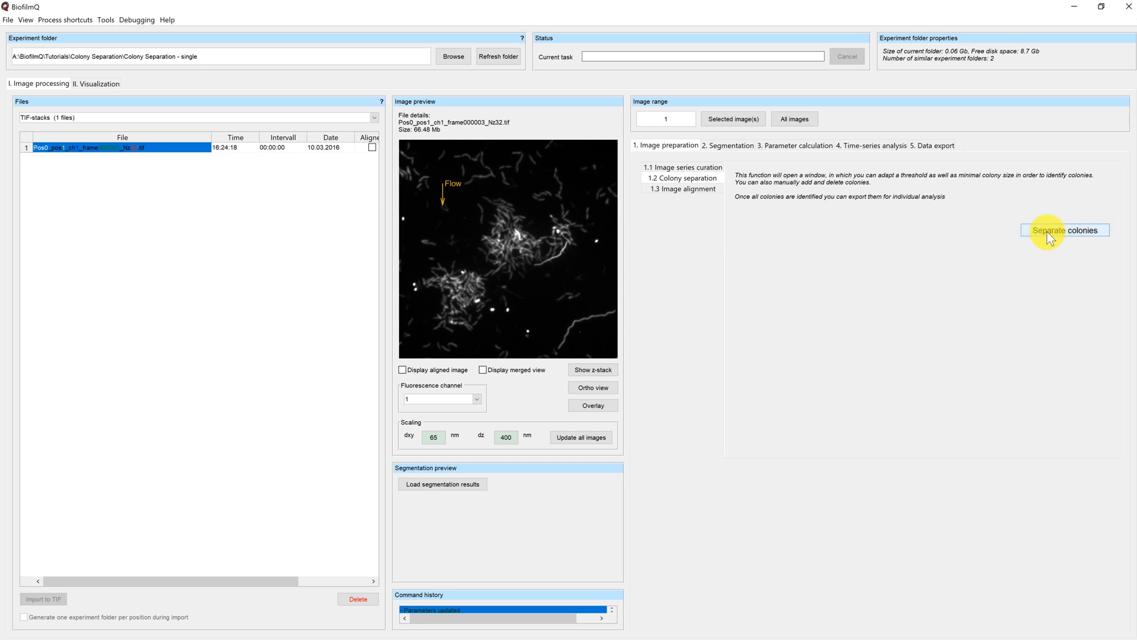
left_click(1065, 230)
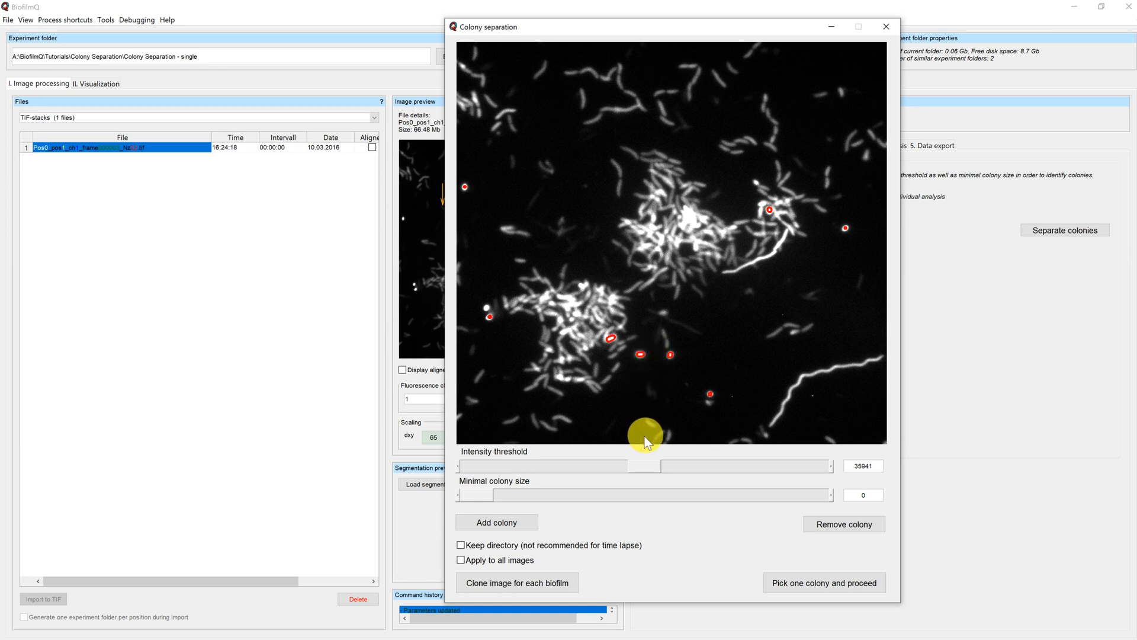
mouse_move(646, 468)
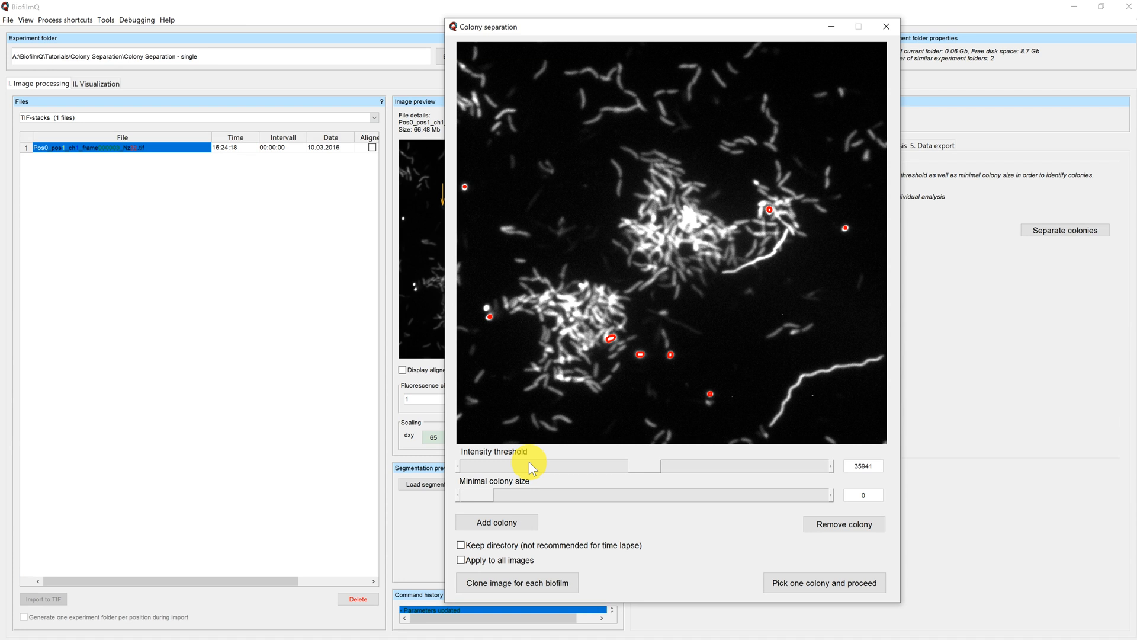
mouse_move(566, 473)
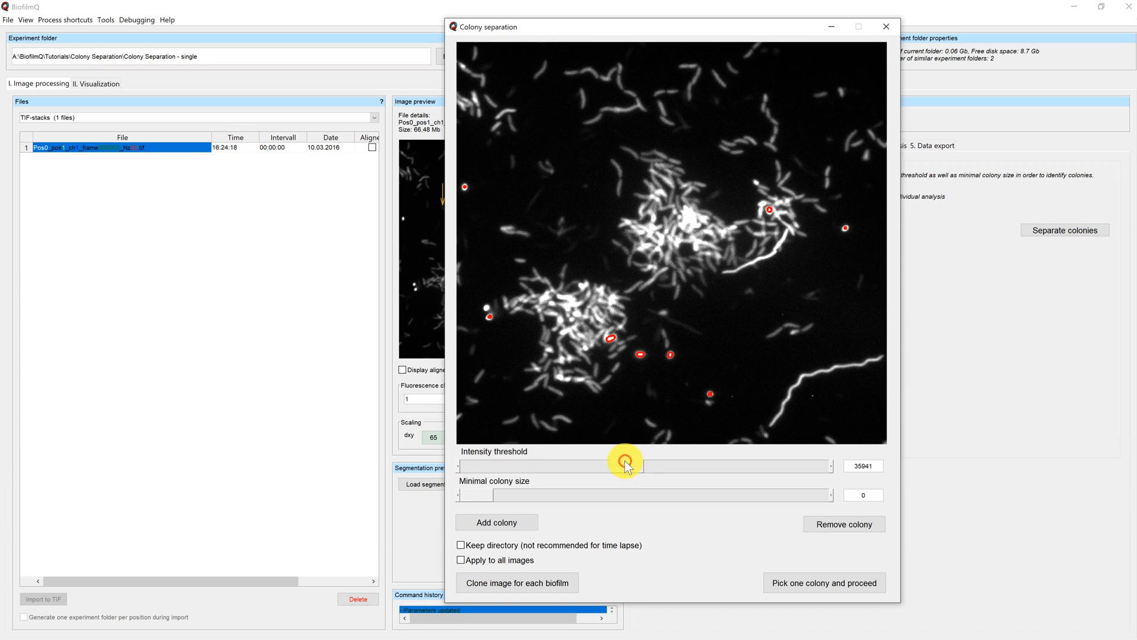
Step: Sweep the intensity threshold up and down, settling near 8082 to outline both colonies
left_click_drag(626, 466, 586, 466)
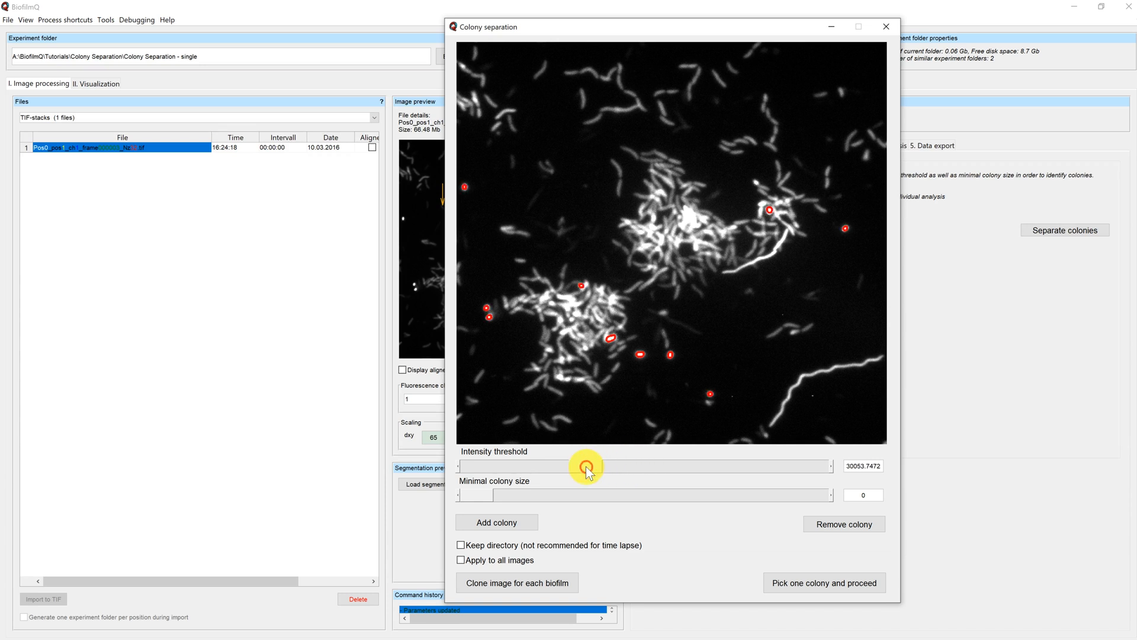
left_click_drag(587, 465, 543, 465)
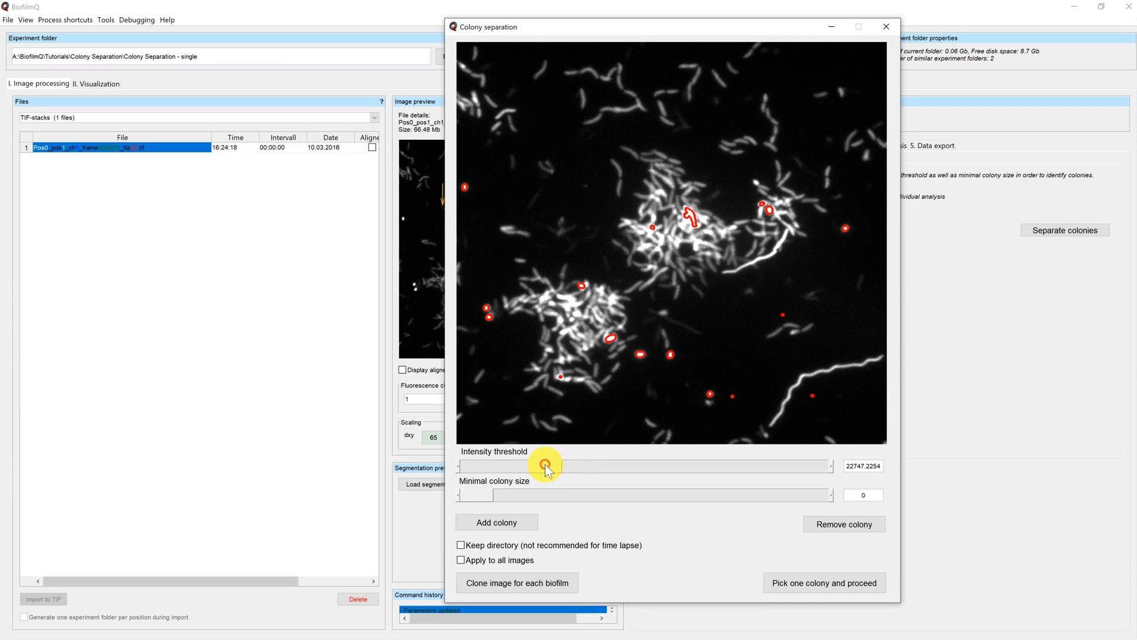
left_click_drag(543, 465, 516, 462)
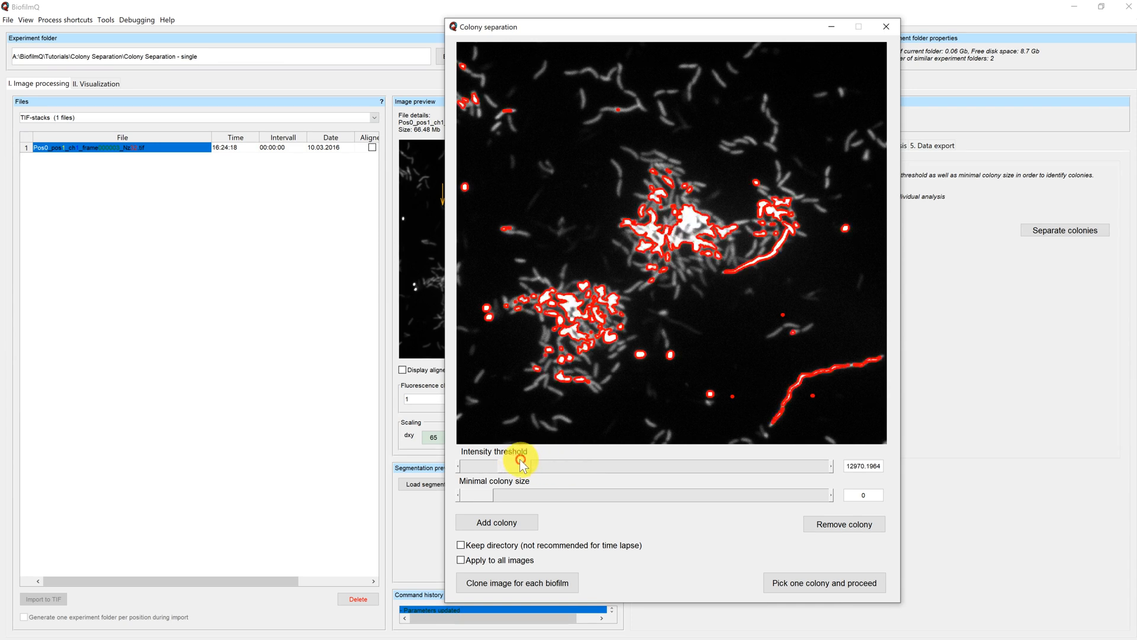
left_click_drag(517, 466, 497, 466)
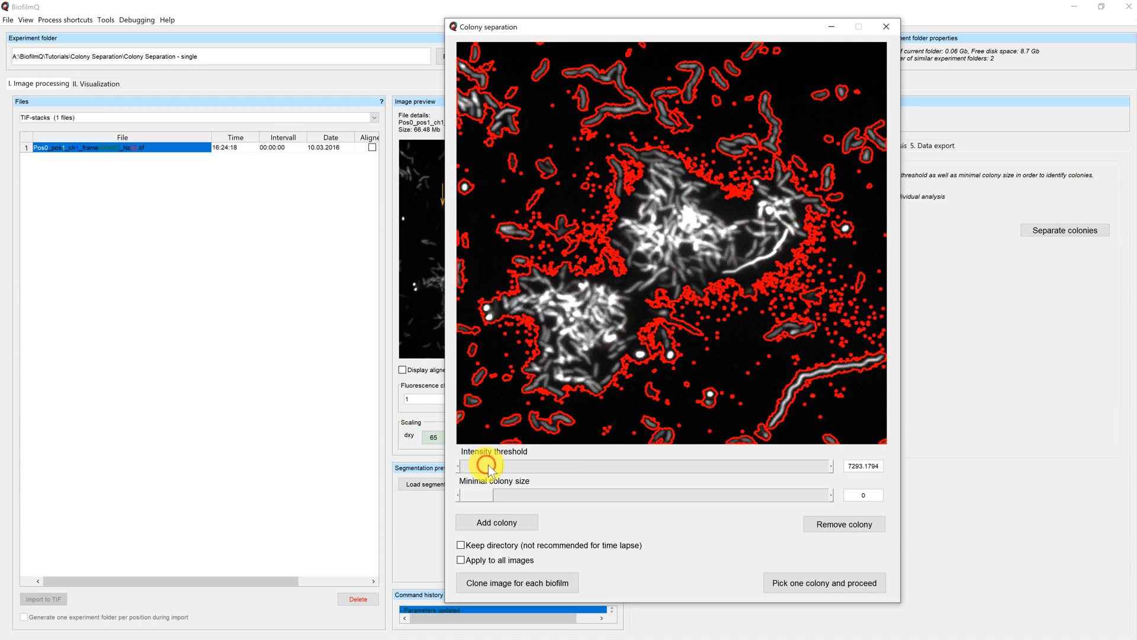
left_click_drag(479, 465, 497, 466)
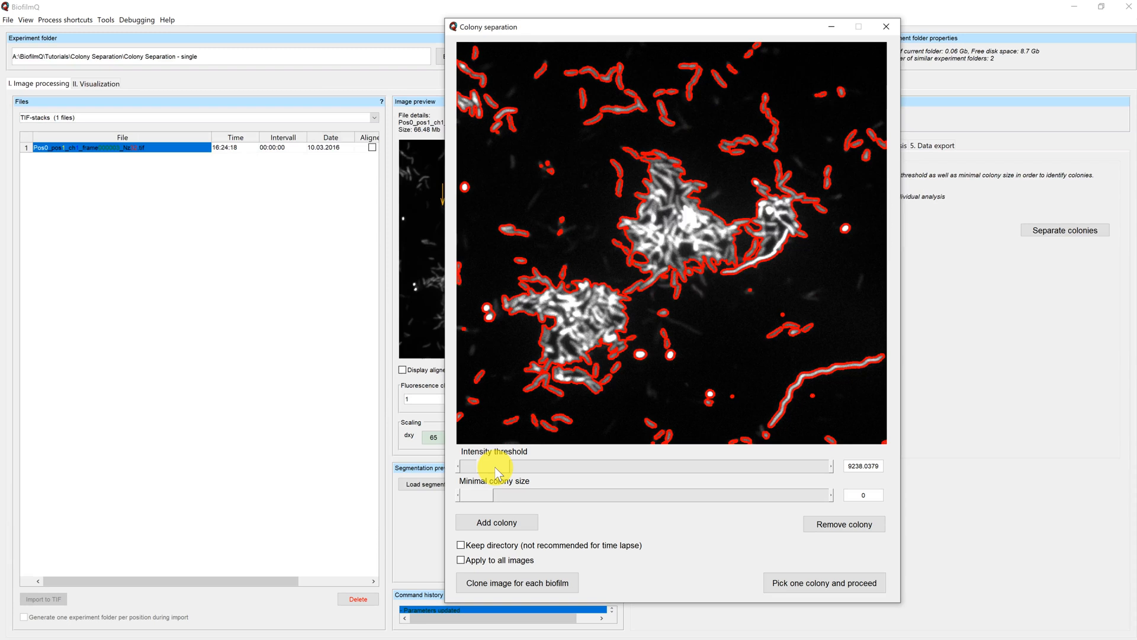
left_click_drag(478, 466, 508, 465)
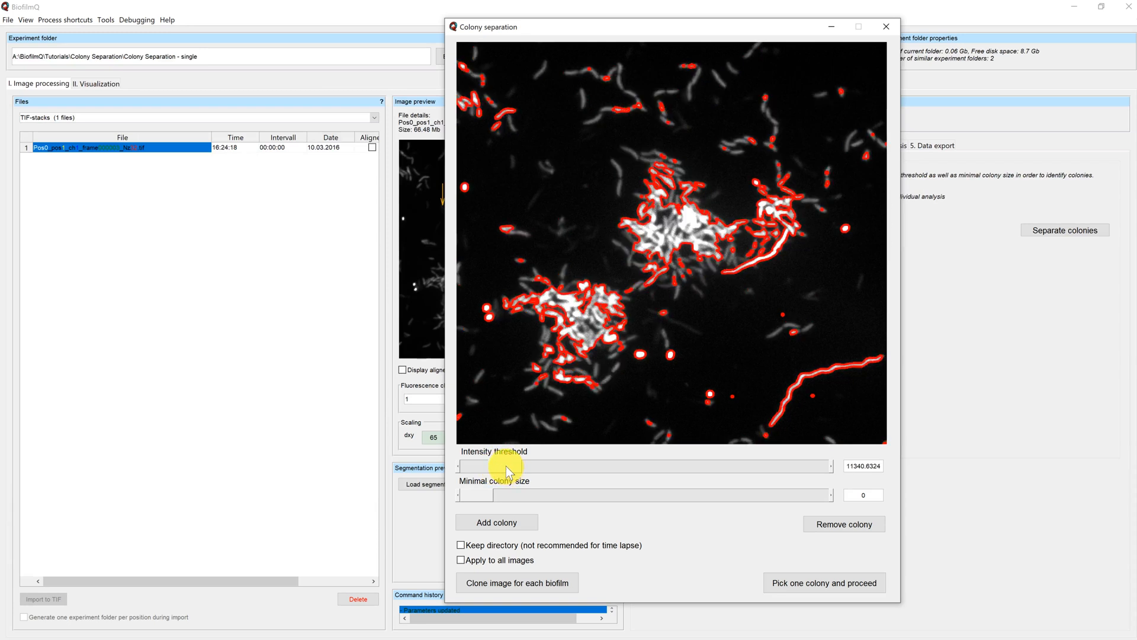
left_click_drag(507, 465, 573, 466)
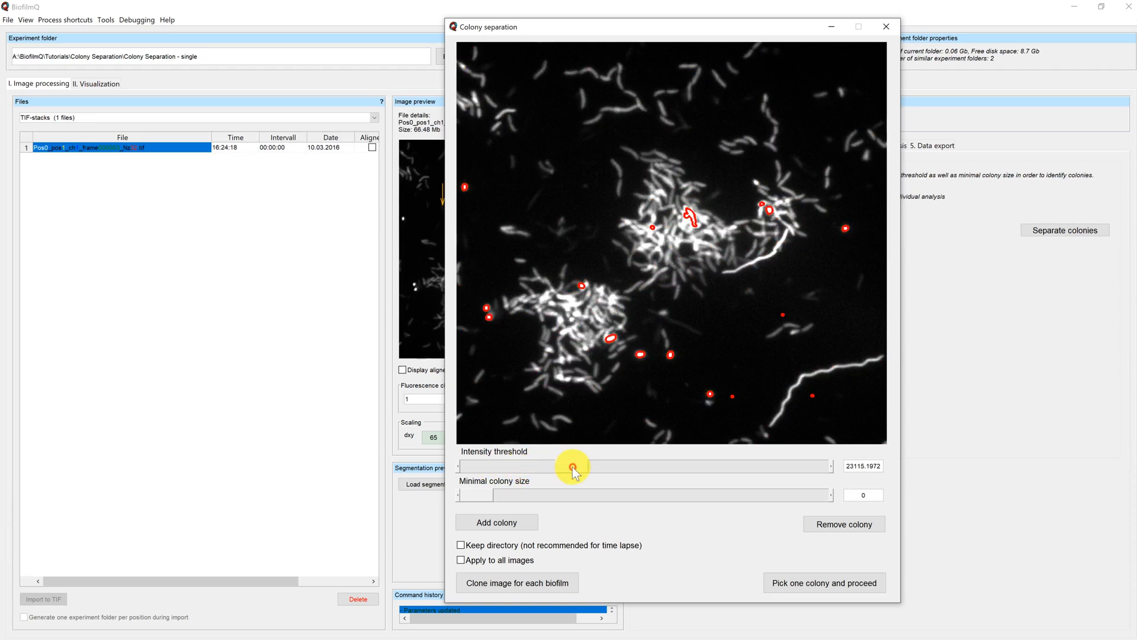
left_click_drag(572, 466, 703, 466)
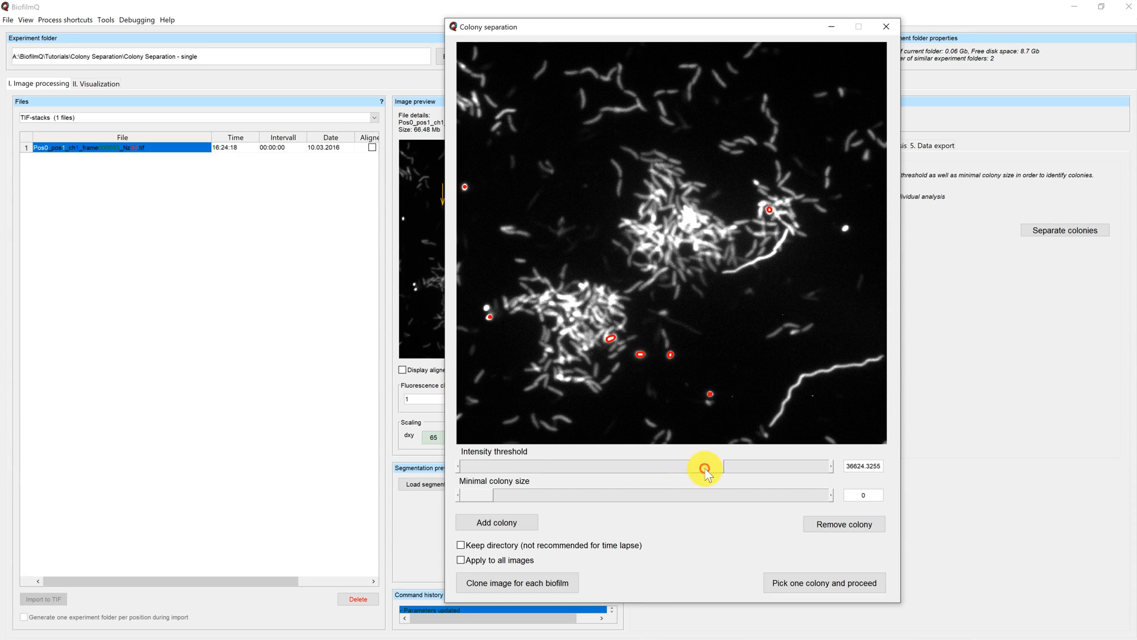
left_click_drag(704, 466, 734, 467)
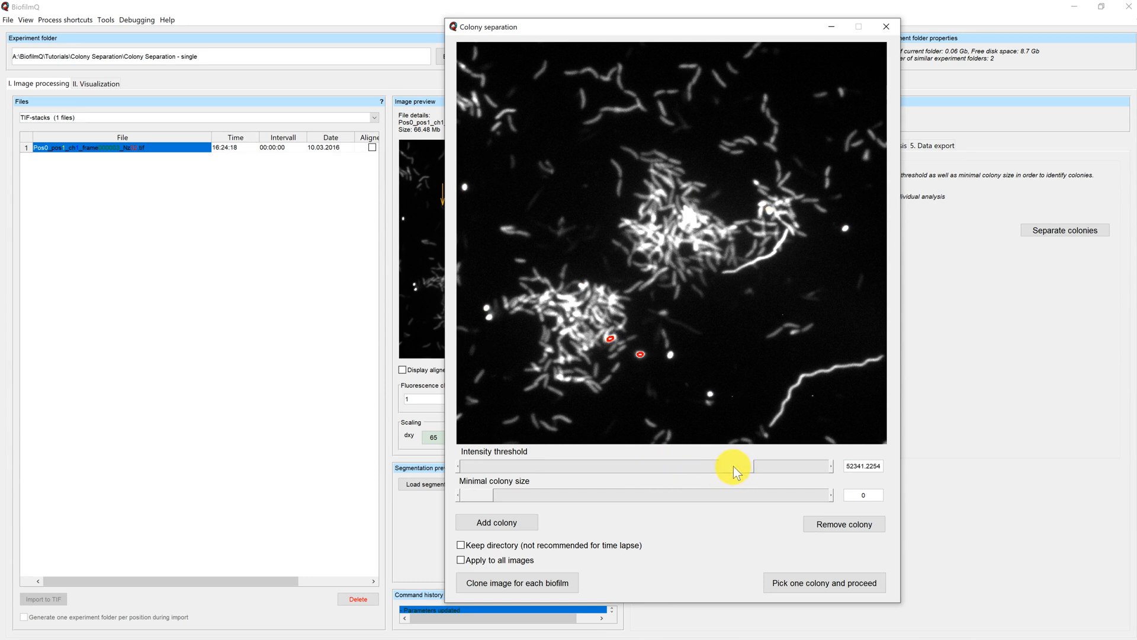
left_click_drag(736, 465, 700, 466)
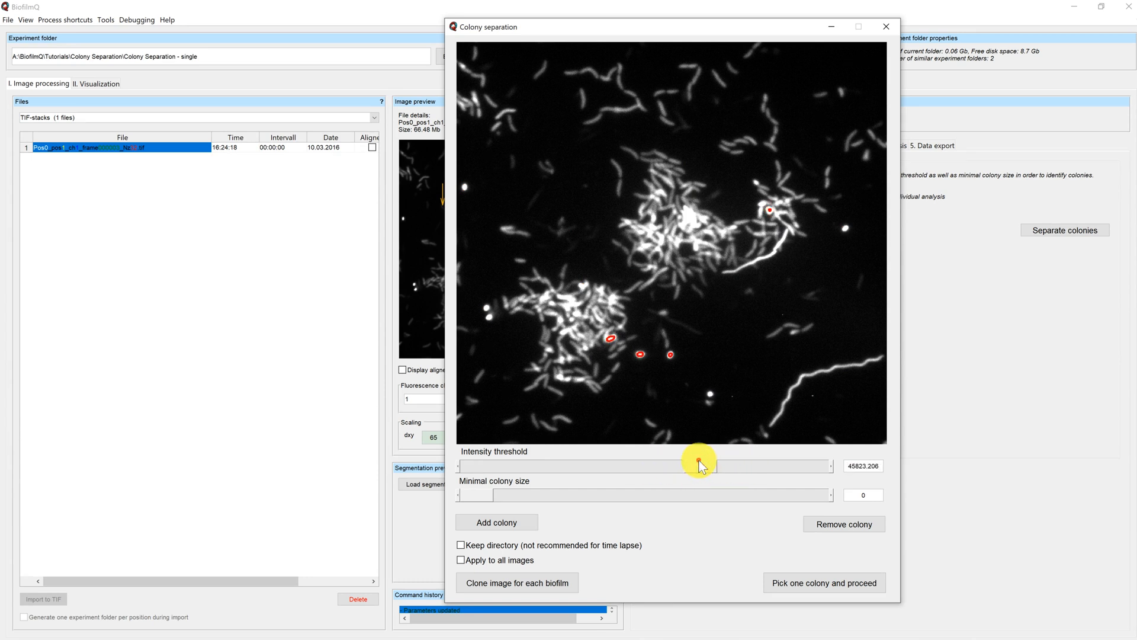
left_click_drag(698, 466, 689, 466)
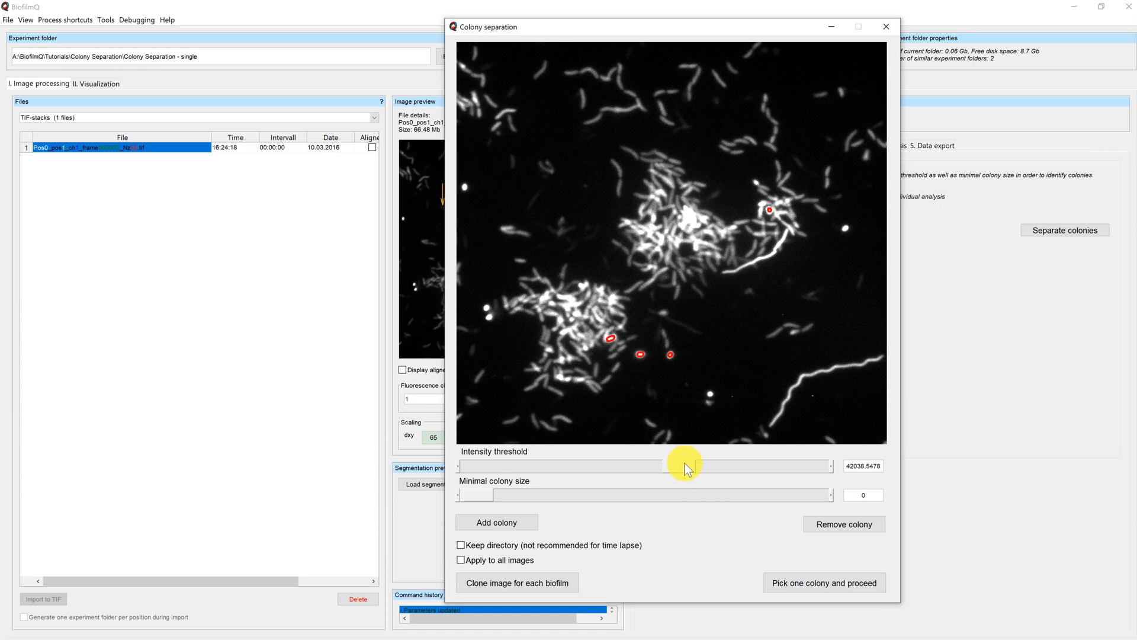
left_click_drag(685, 465, 649, 466)
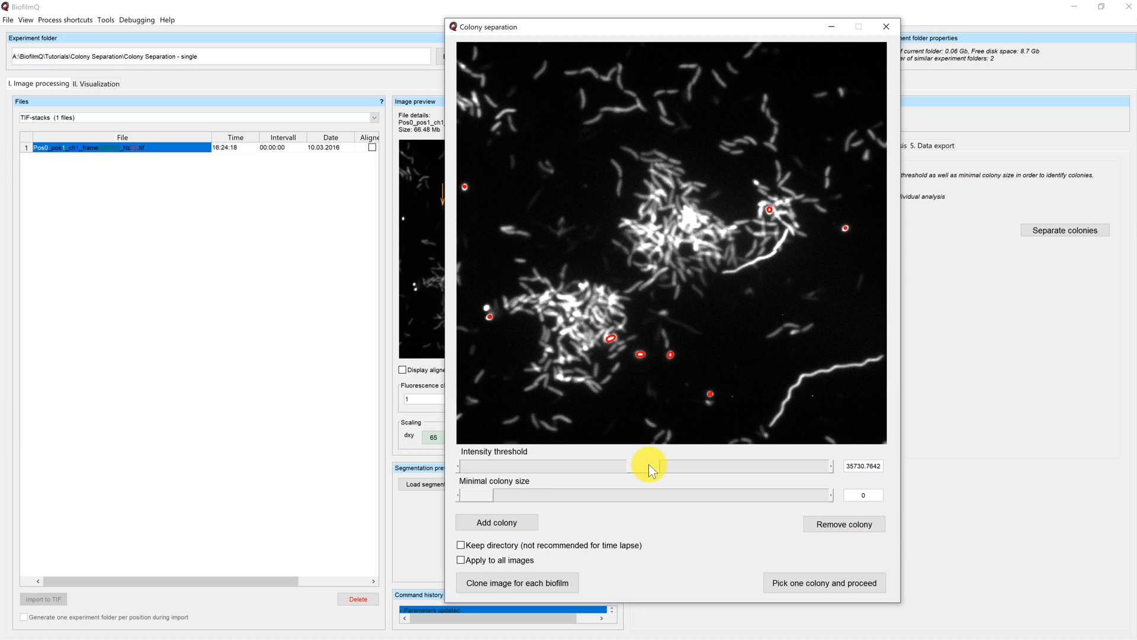
left_click_drag(649, 465, 613, 465)
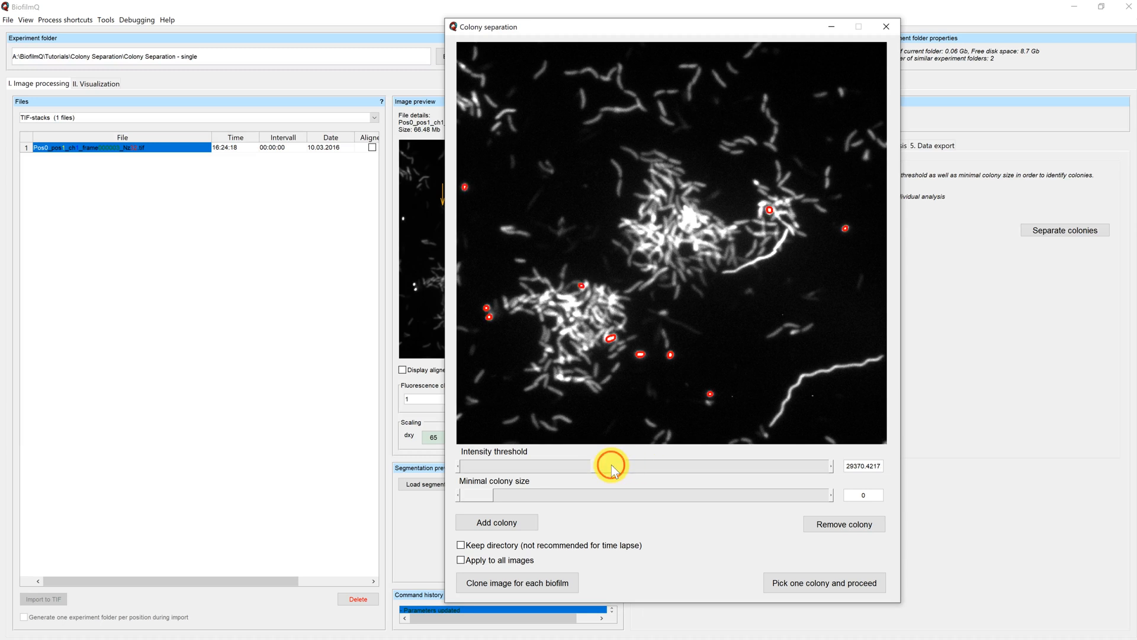
left_click_drag(612, 466, 530, 466)
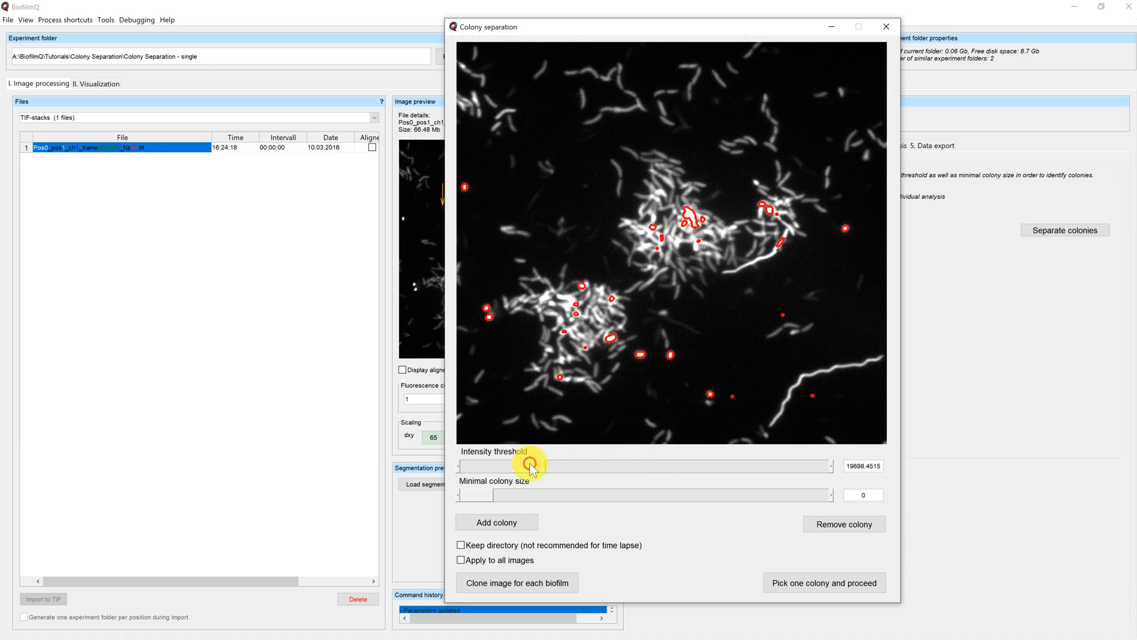
left_click_drag(533, 465, 501, 466)
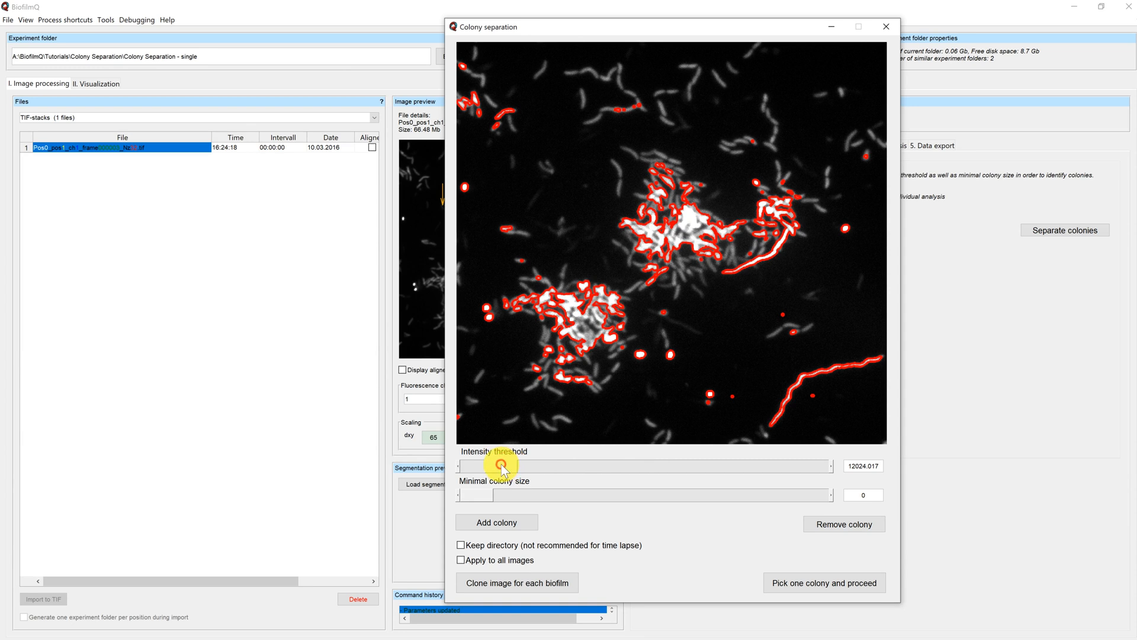
left_click_drag(501, 465, 478, 466)
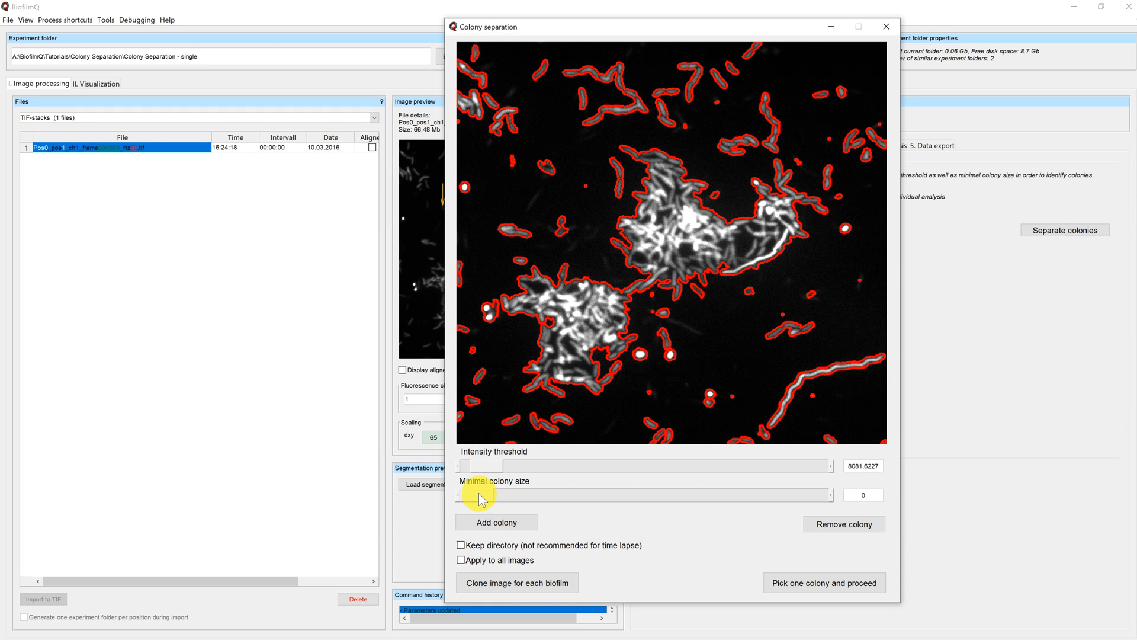
Step: Adjust the minimal colony size to about 136893 so only the large colonies stay outlined
left_click_drag(463, 494, 482, 494)
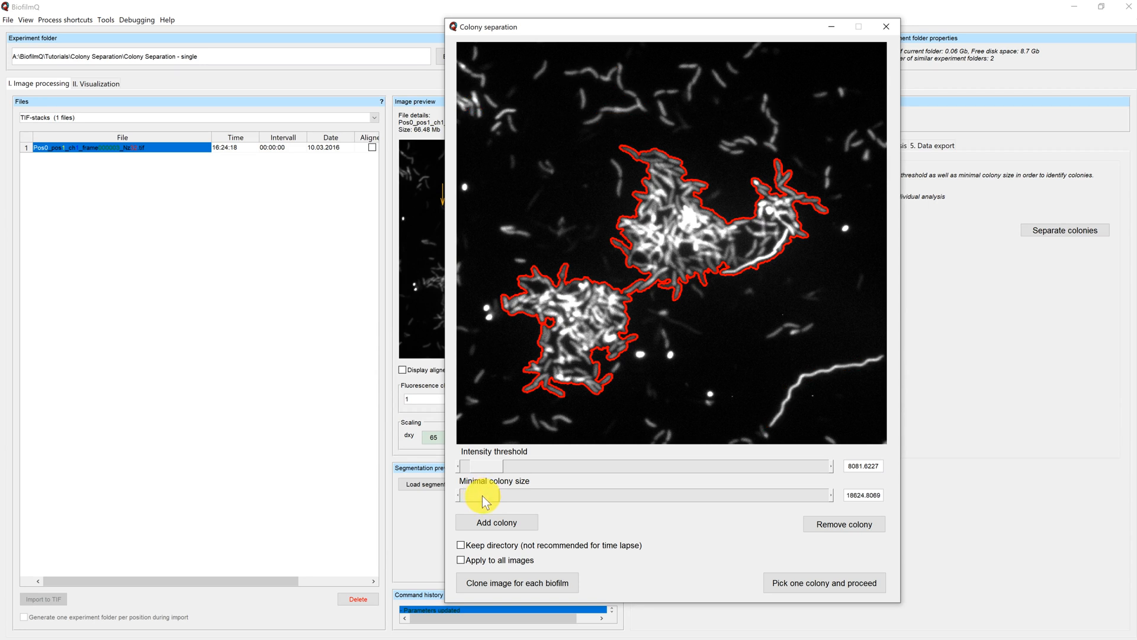
left_click_drag(485, 495, 625, 495)
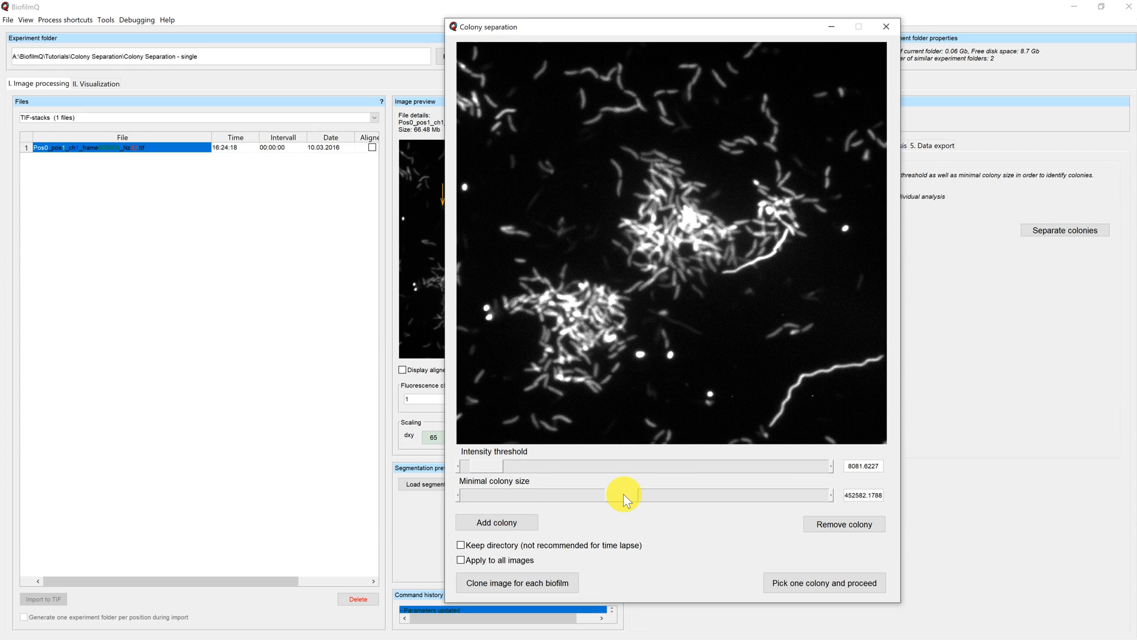
left_click_drag(626, 499, 605, 498)
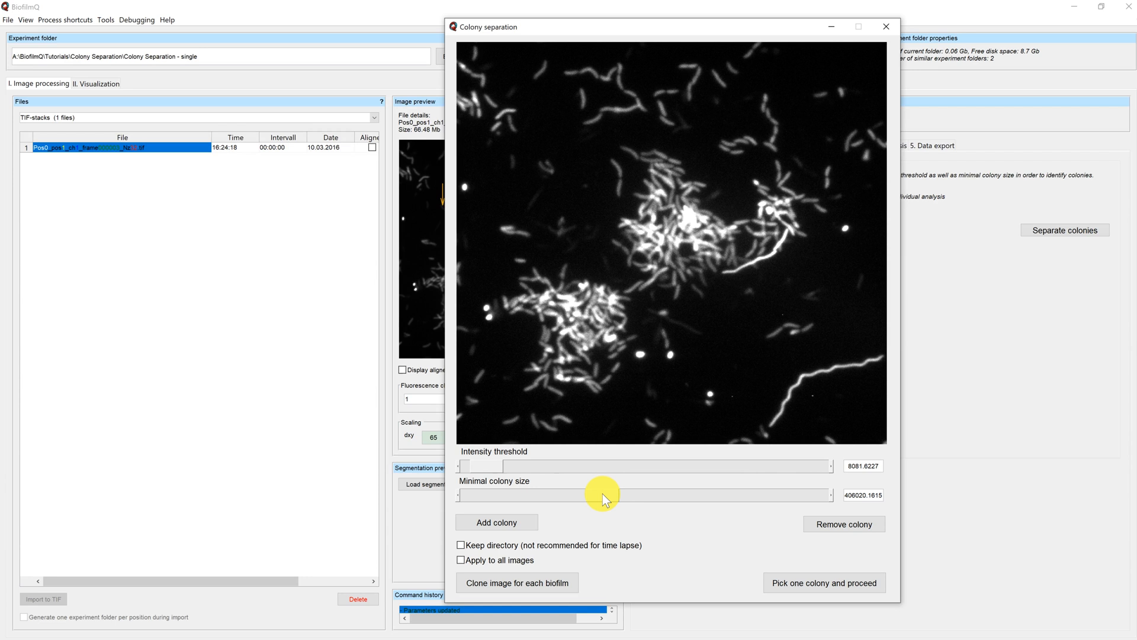
left_click_drag(605, 495, 593, 495)
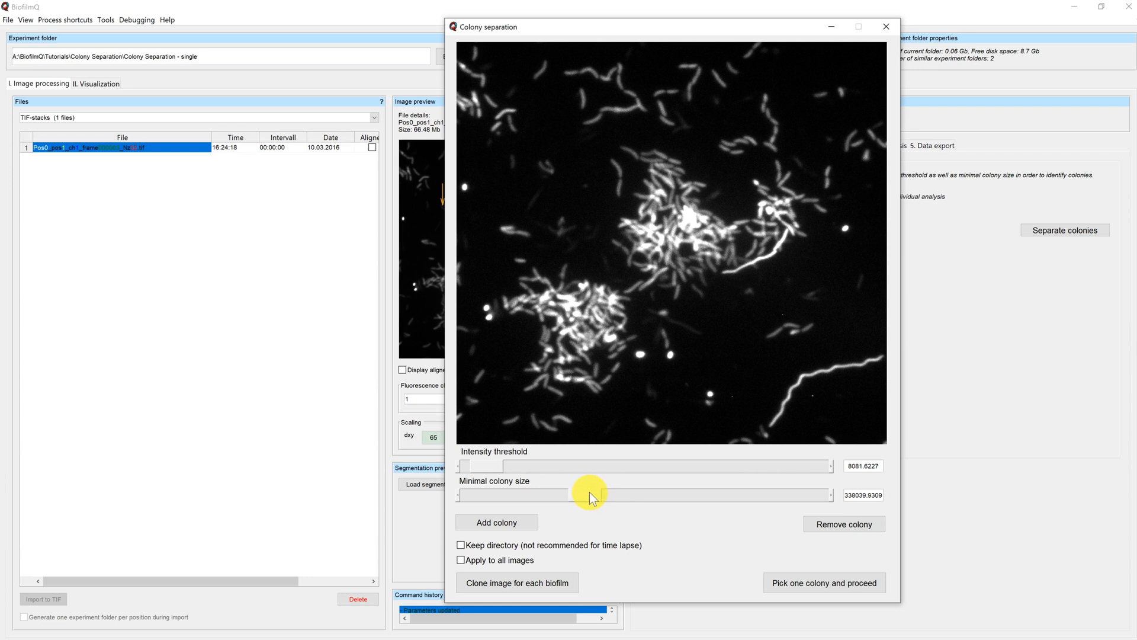
left_click_drag(591, 494, 553, 495)
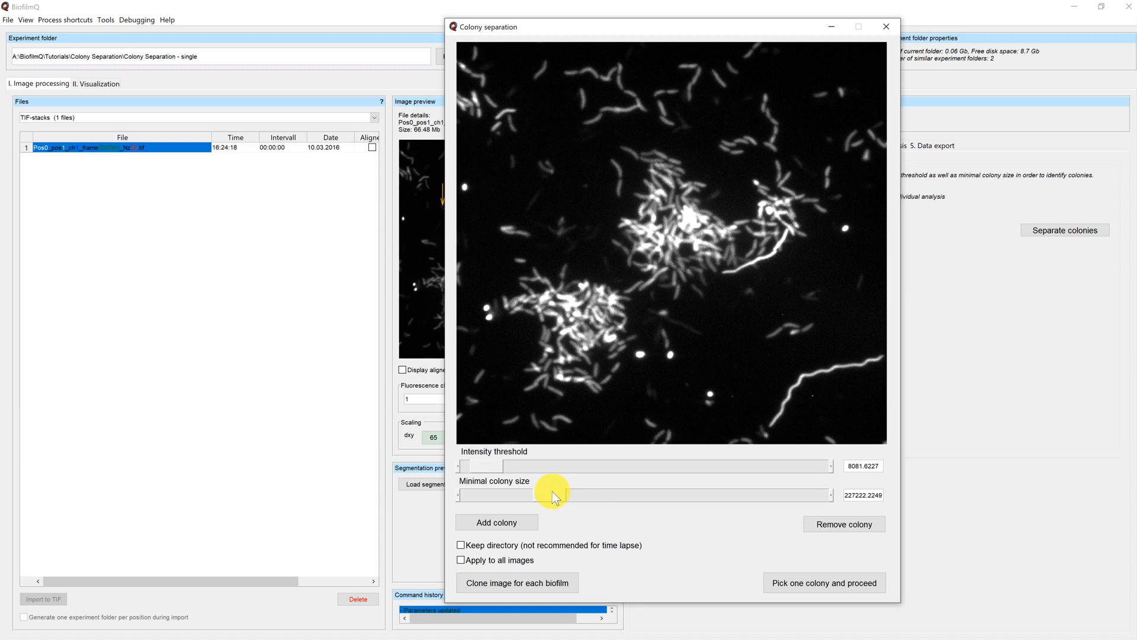
left_click_drag(552, 494, 526, 495)
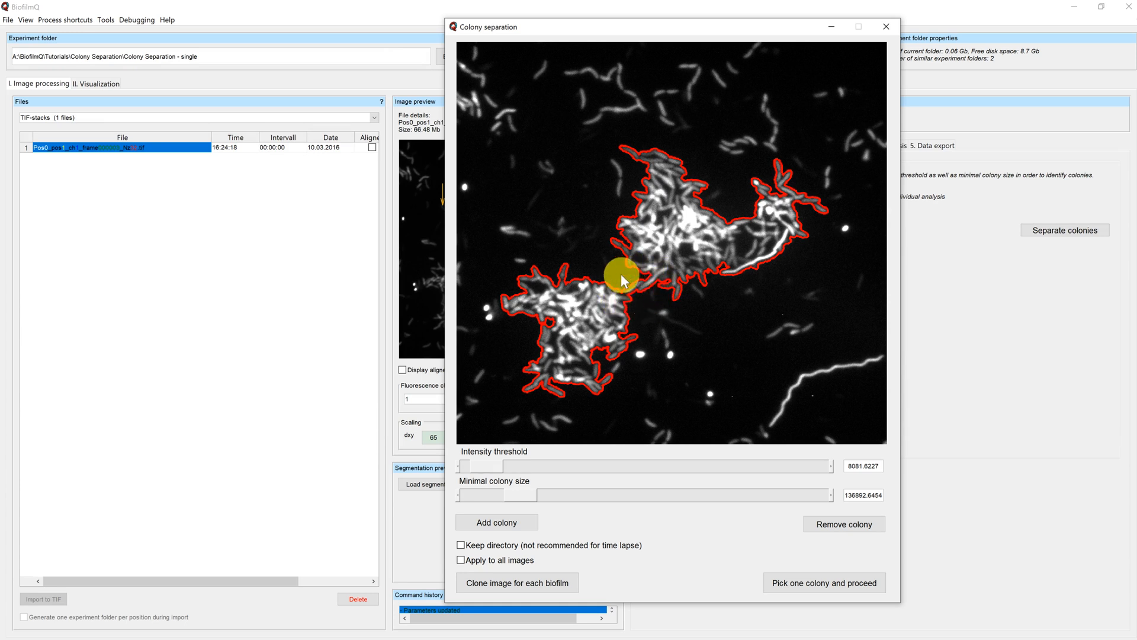
Step: Cut the thin bridge between the two biofilm colonies using Remove colony
left_click(843, 524)
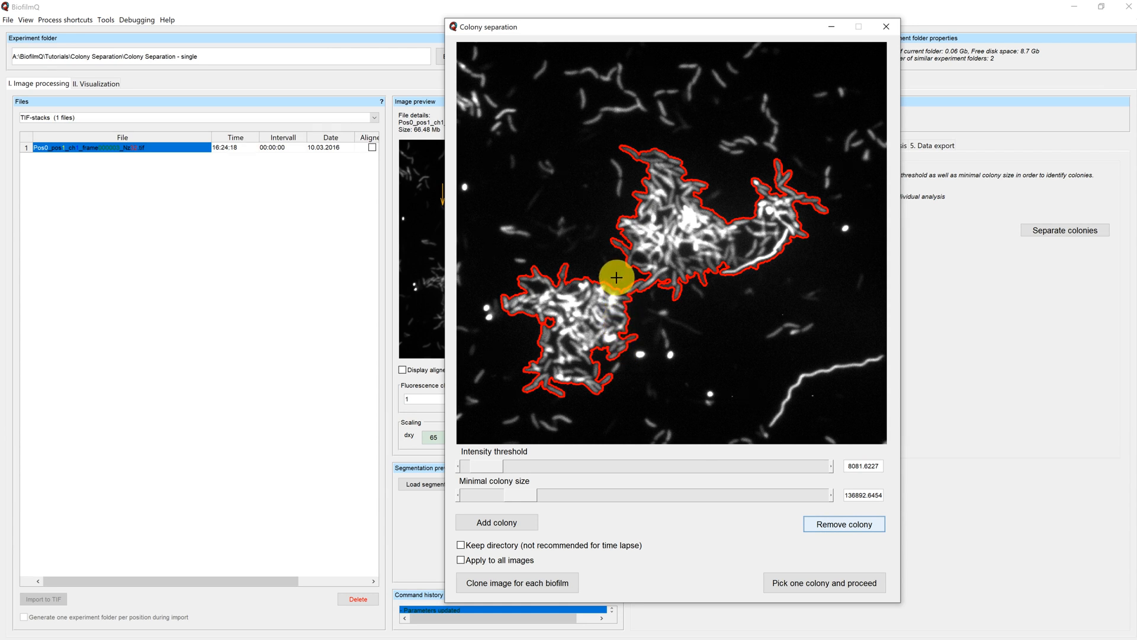
left_click_drag(617, 277, 631, 306)
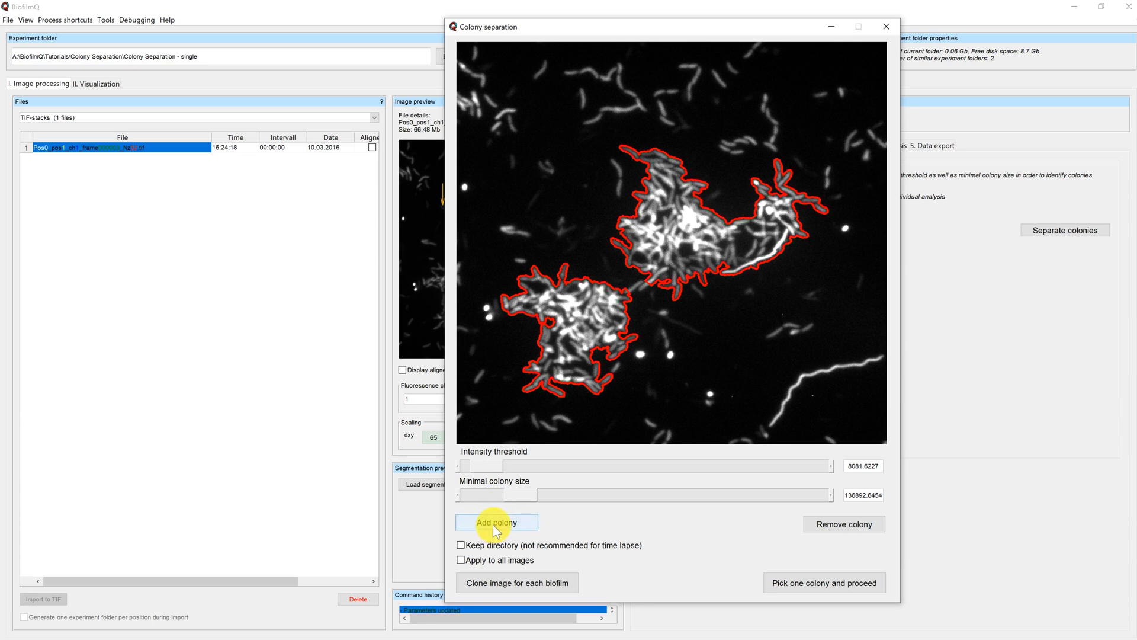
mouse_move(642, 485)
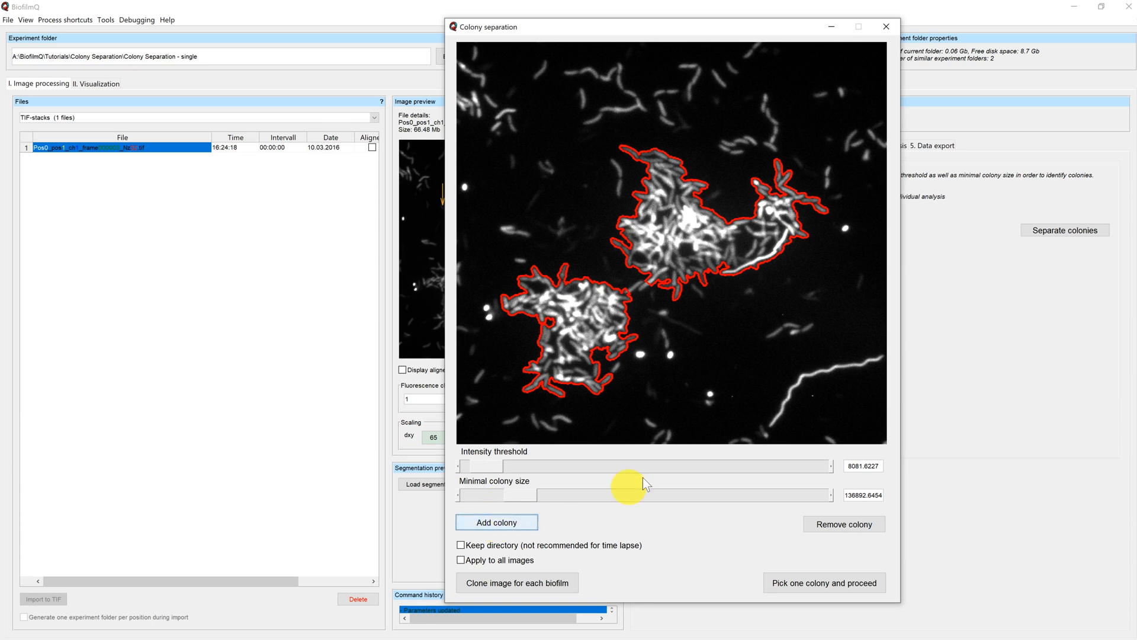
mouse_move(808, 318)
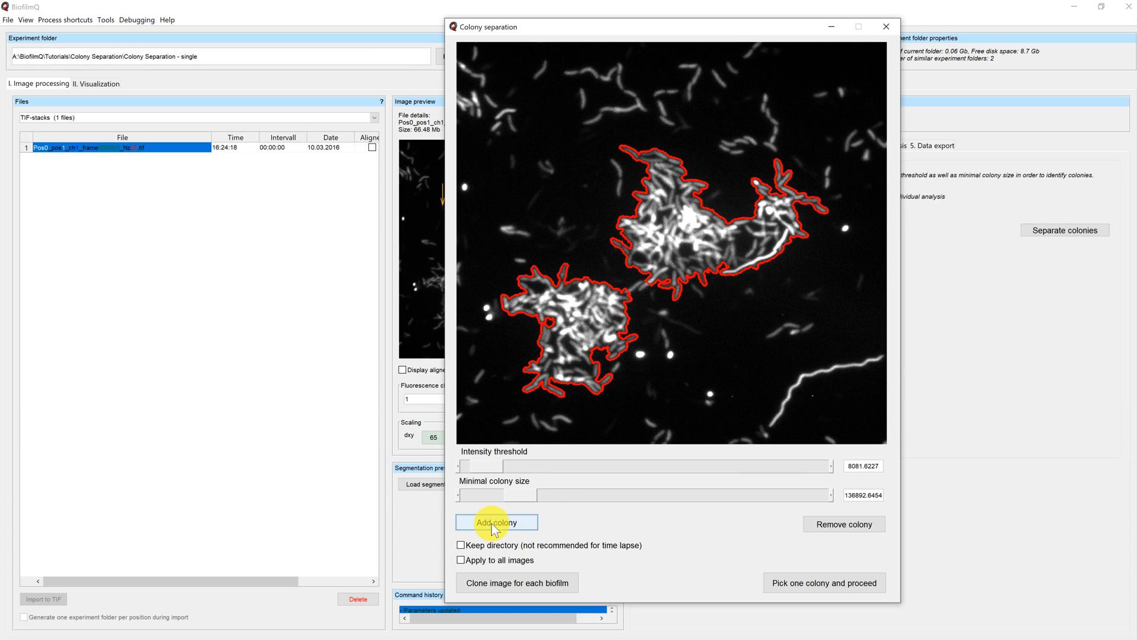
Step: Hand-draw a third colony outline around the small lower-right cell cluster
left_click(496, 522)
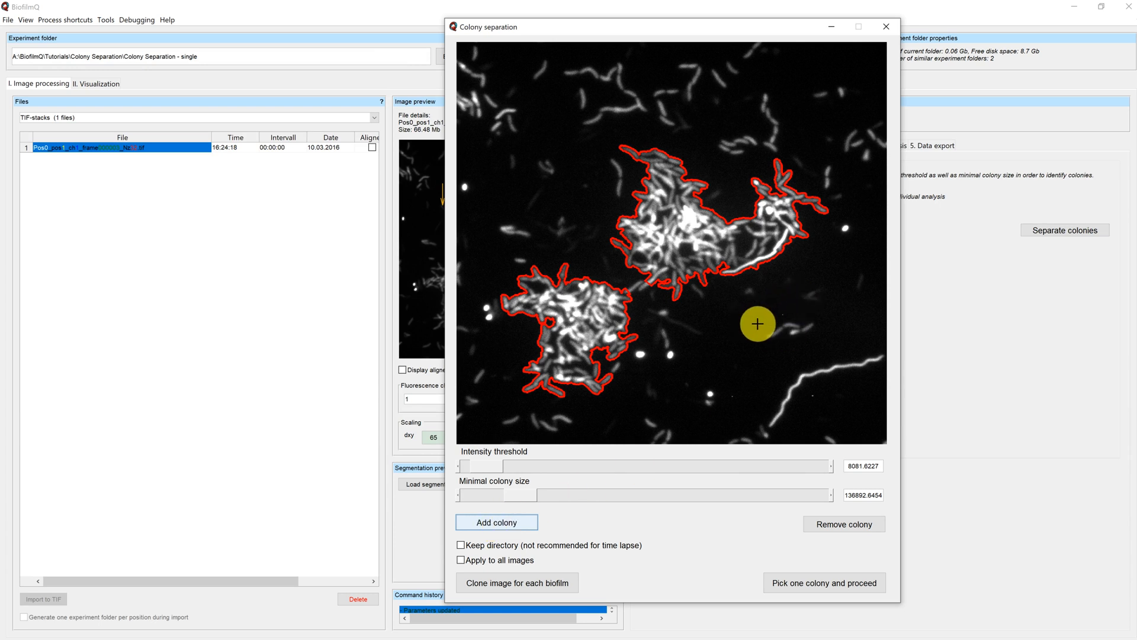
left_click_drag(757, 324, 796, 355)
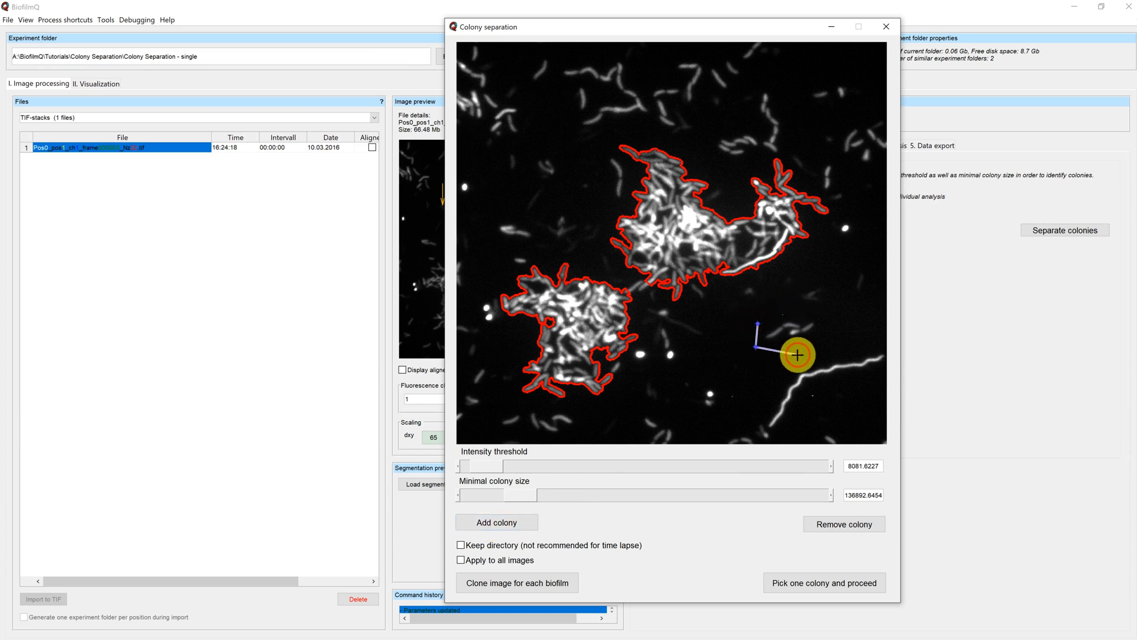
left_click_drag(794, 355, 759, 317)
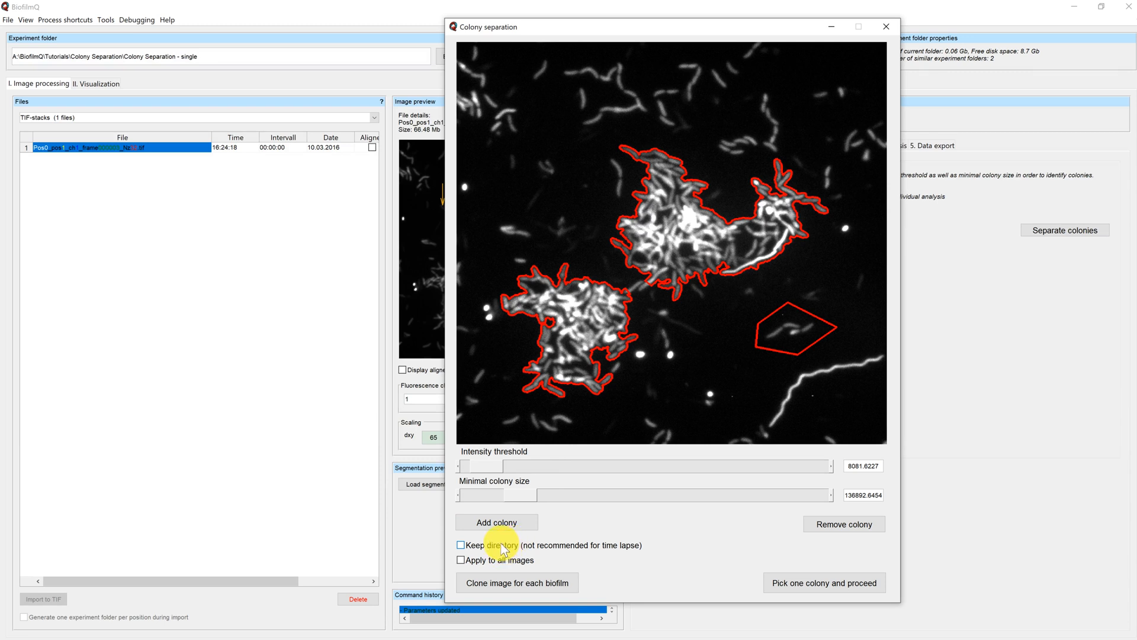
left_click(461, 545)
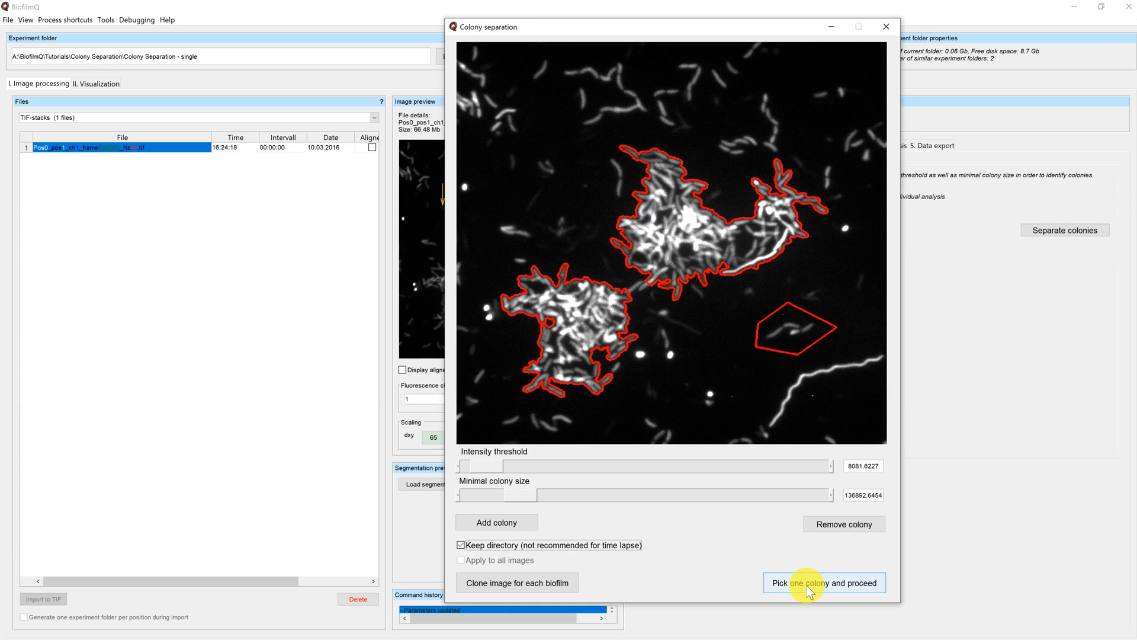
mouse_move(516, 582)
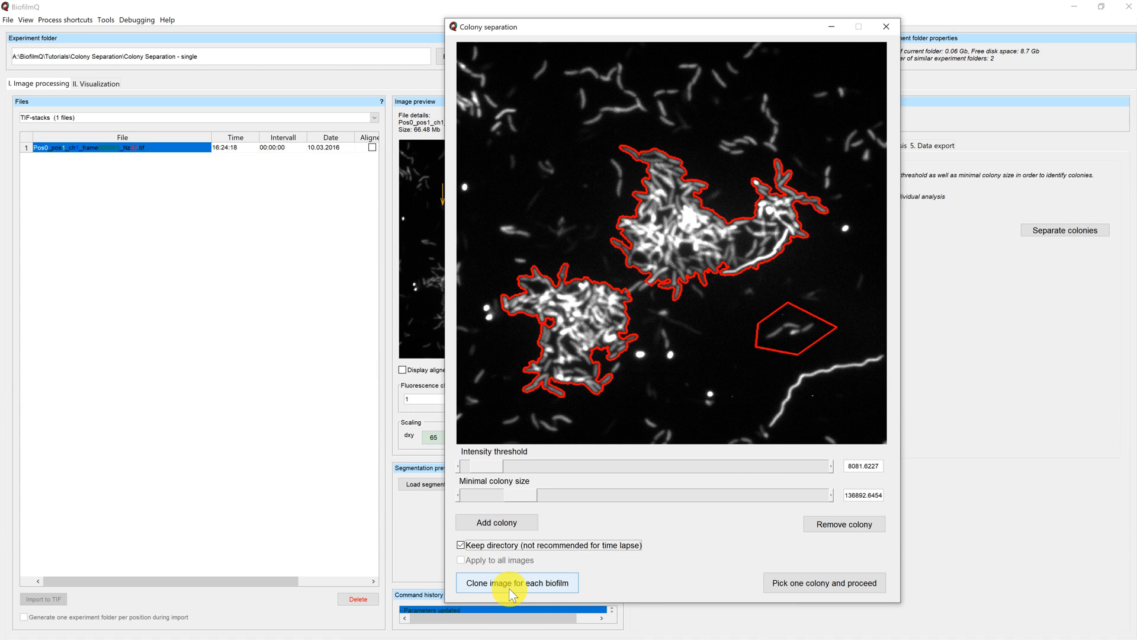
Step: Clone the image for each biofilm and preview every cloned file's colony crop box
left_click(517, 583)
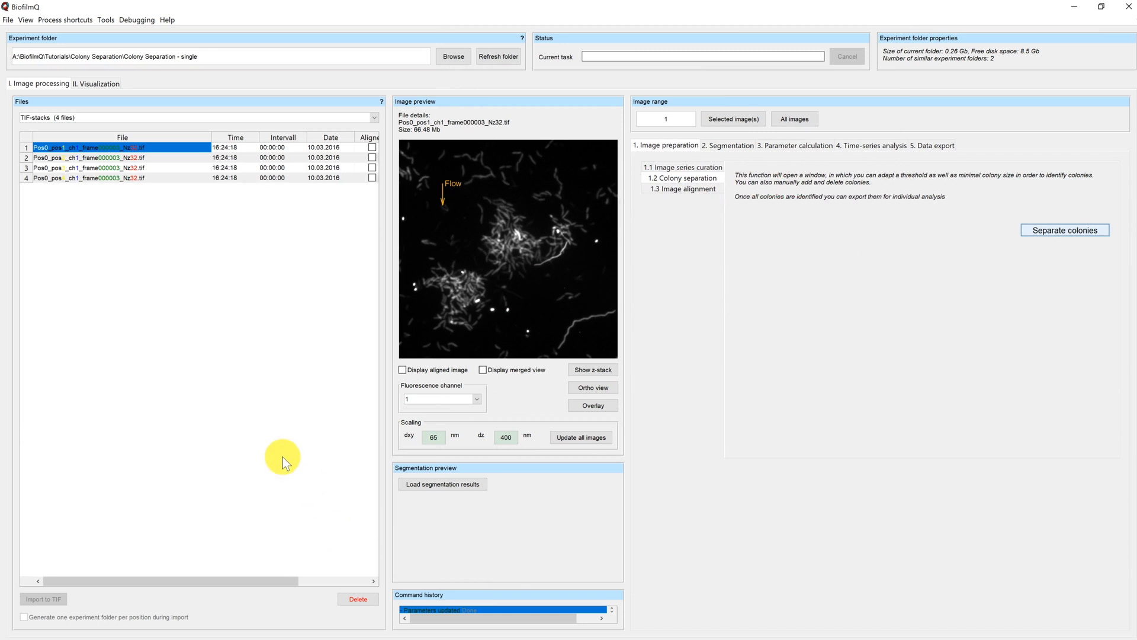
left_click(94, 157)
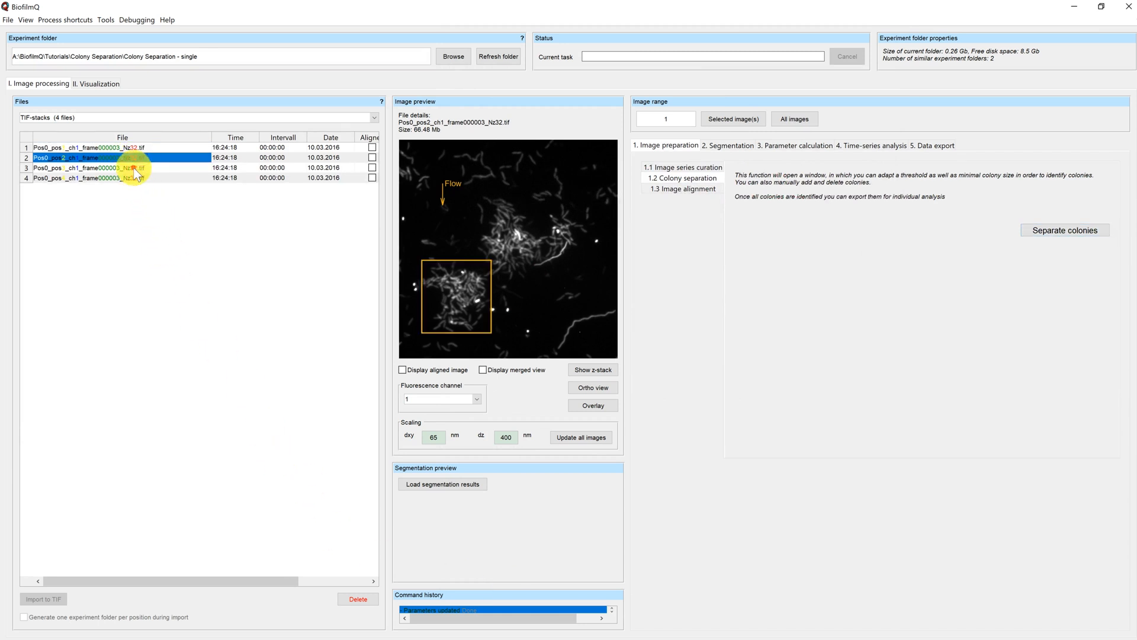
left_click(87, 178)
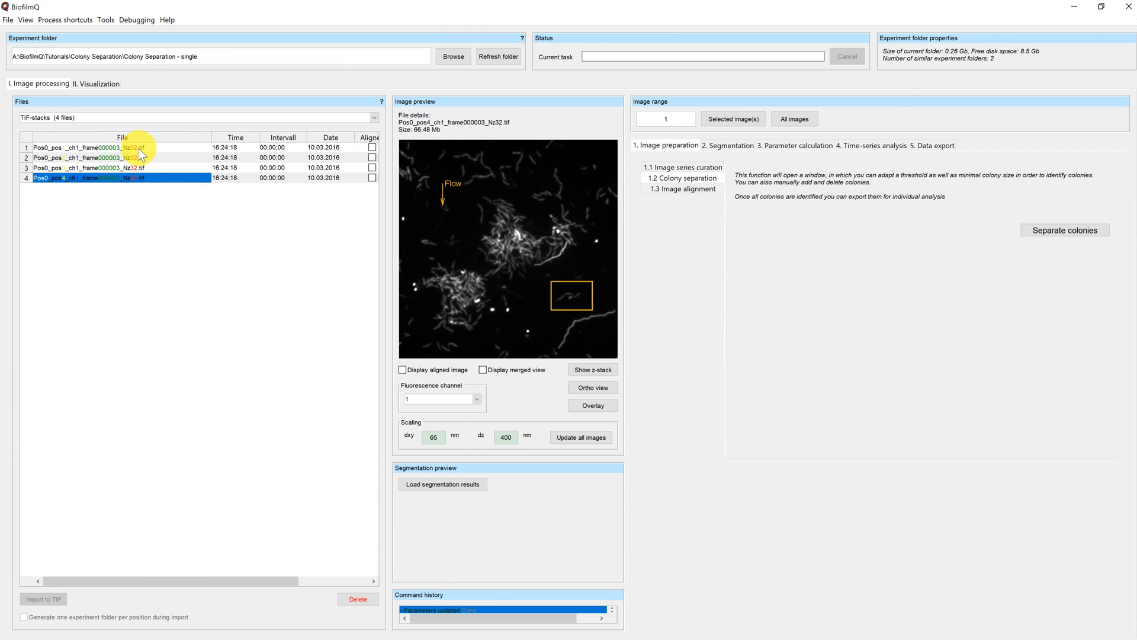
left_click(109, 148)
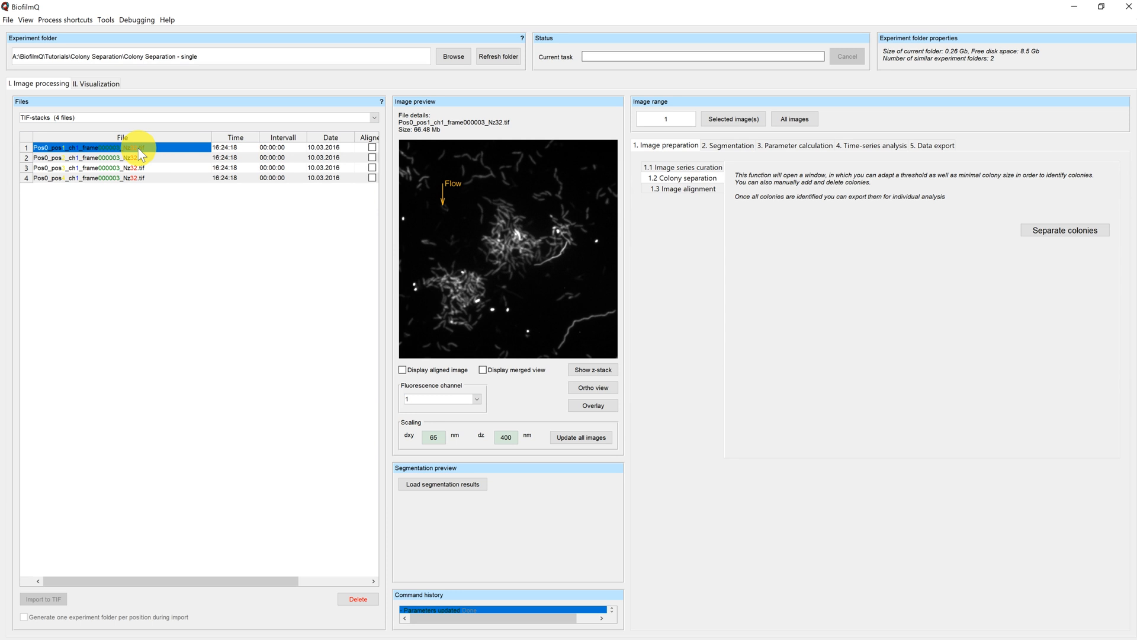
left_click(94, 158)
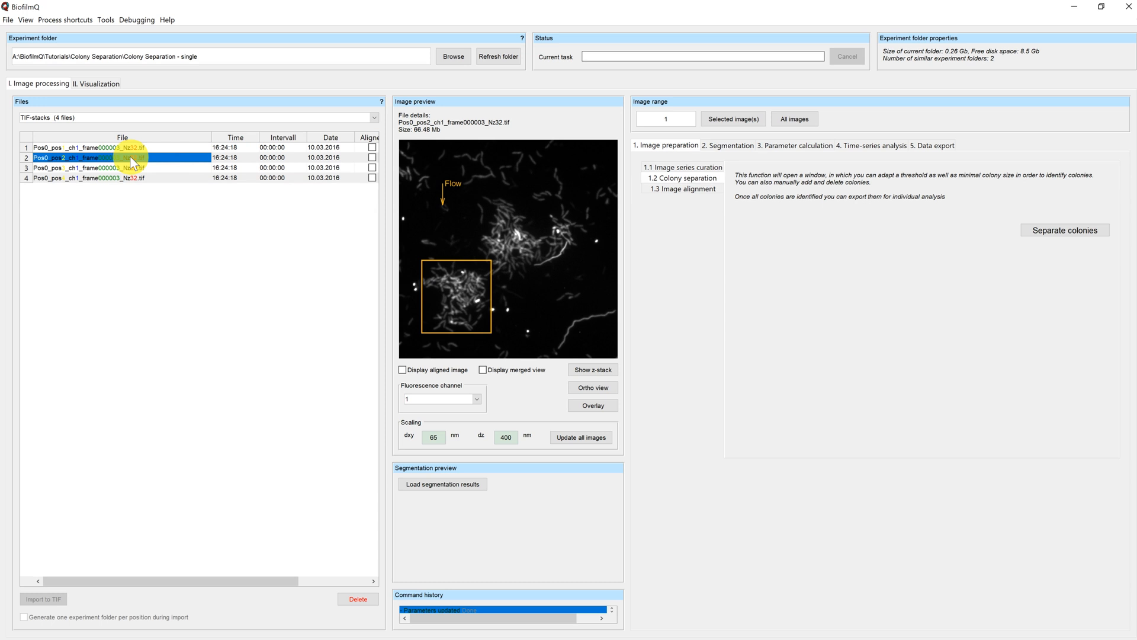
left_click(87, 167)
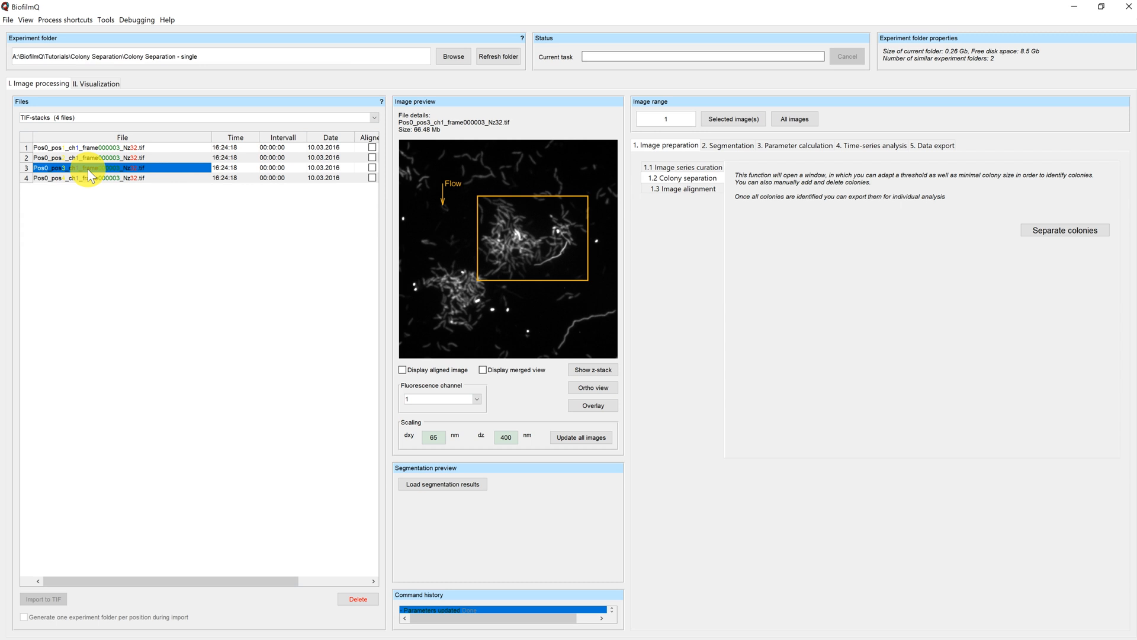
left_click(87, 178)
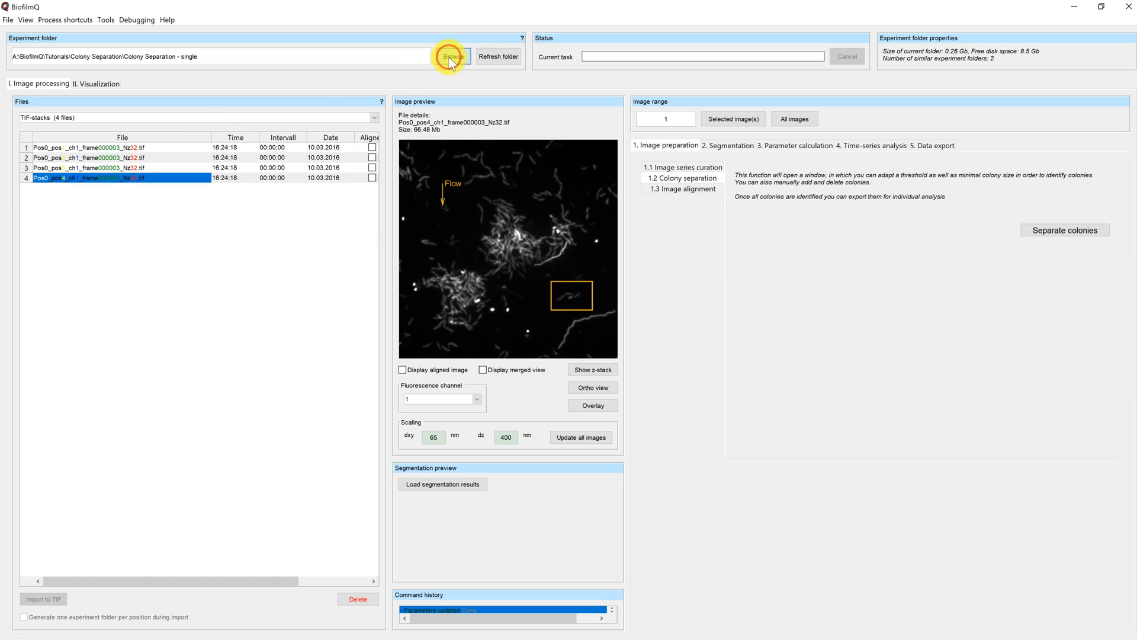
left_click(452, 55)
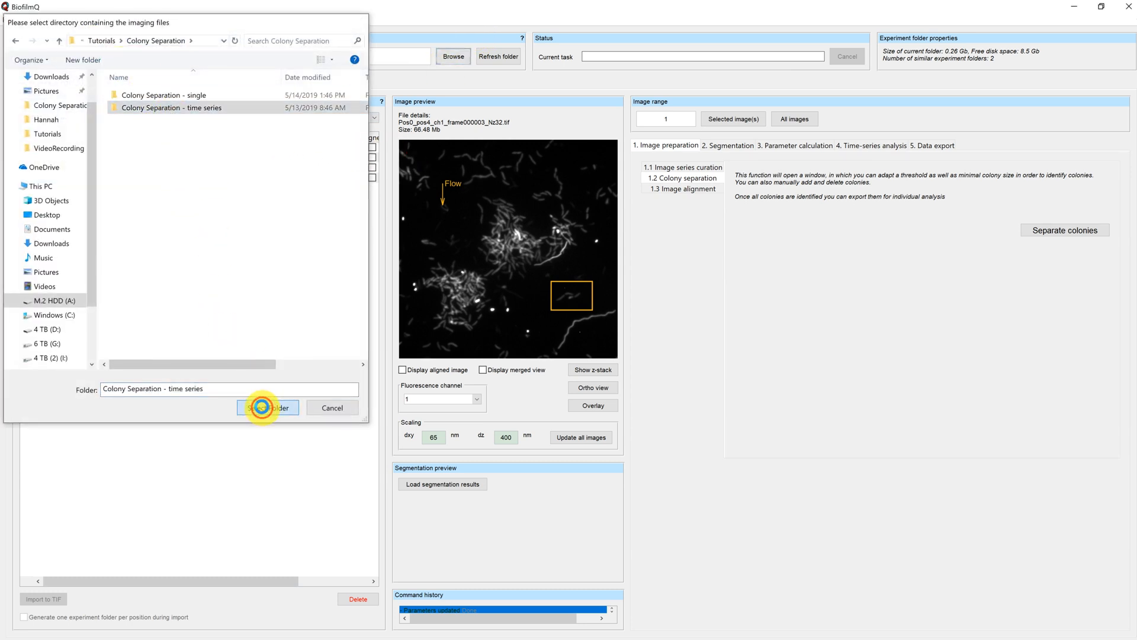
left_click(267, 407)
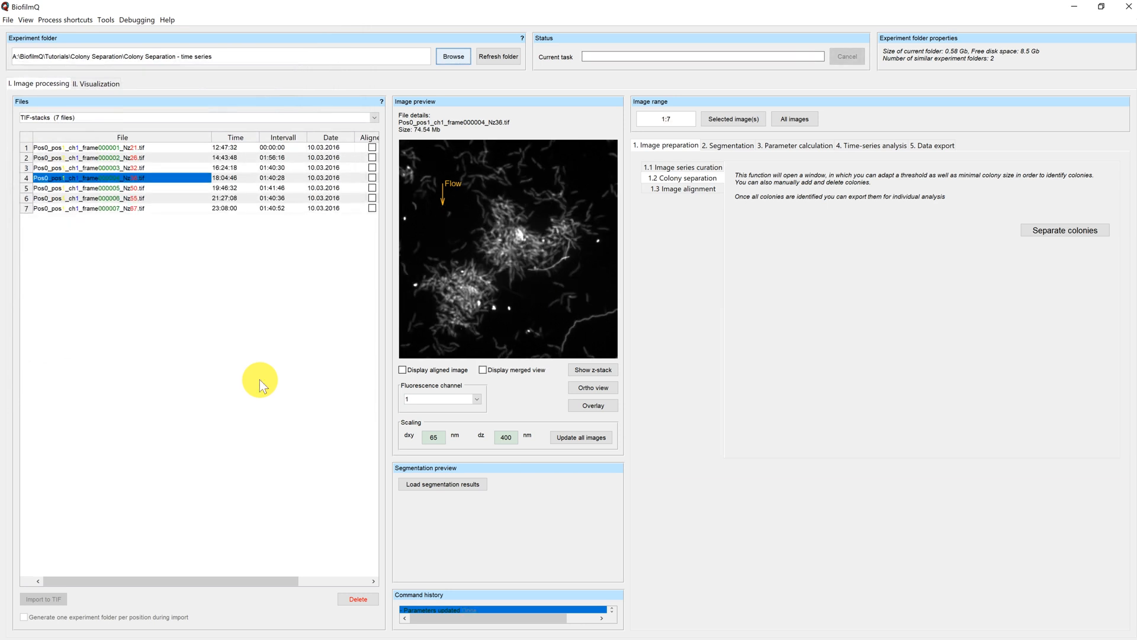
left_click(82, 148)
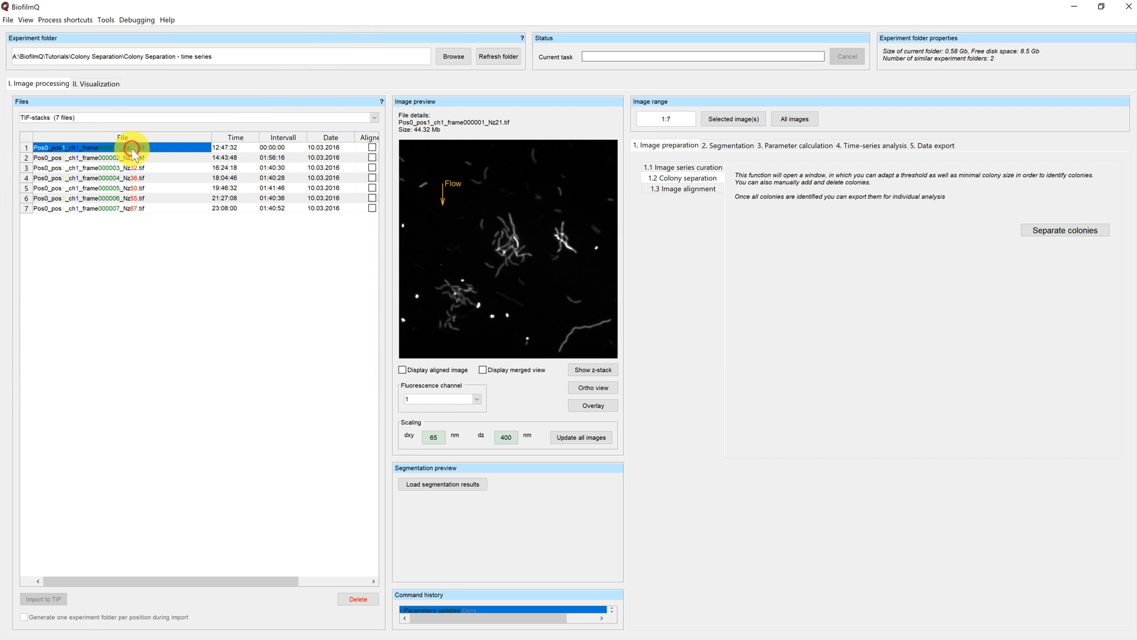
left_click(88, 157)
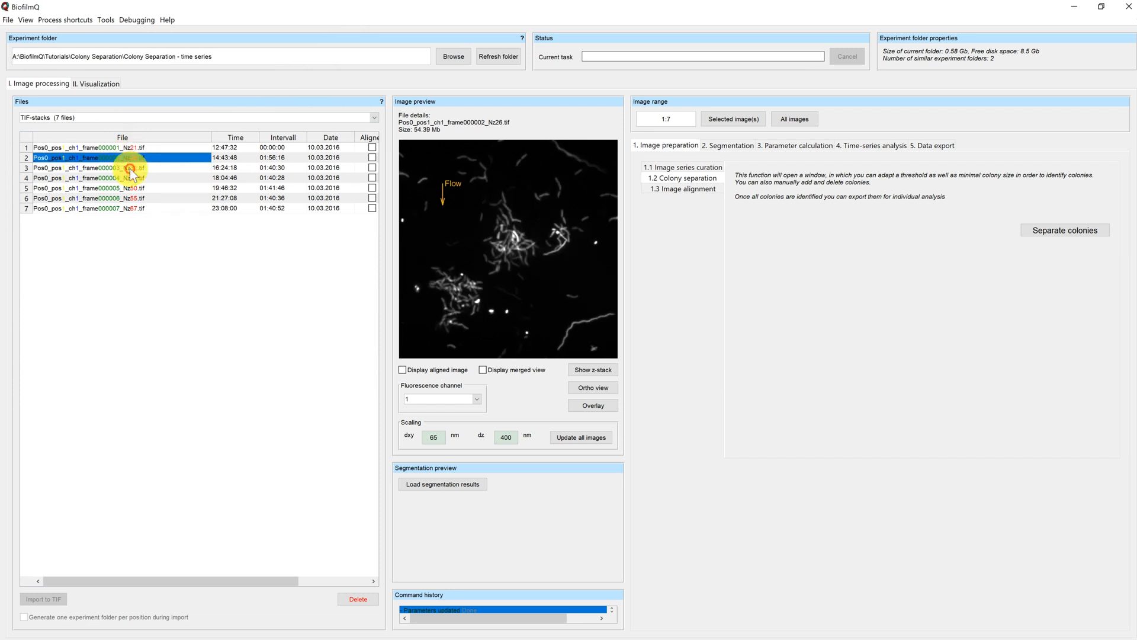
left_click(109, 178)
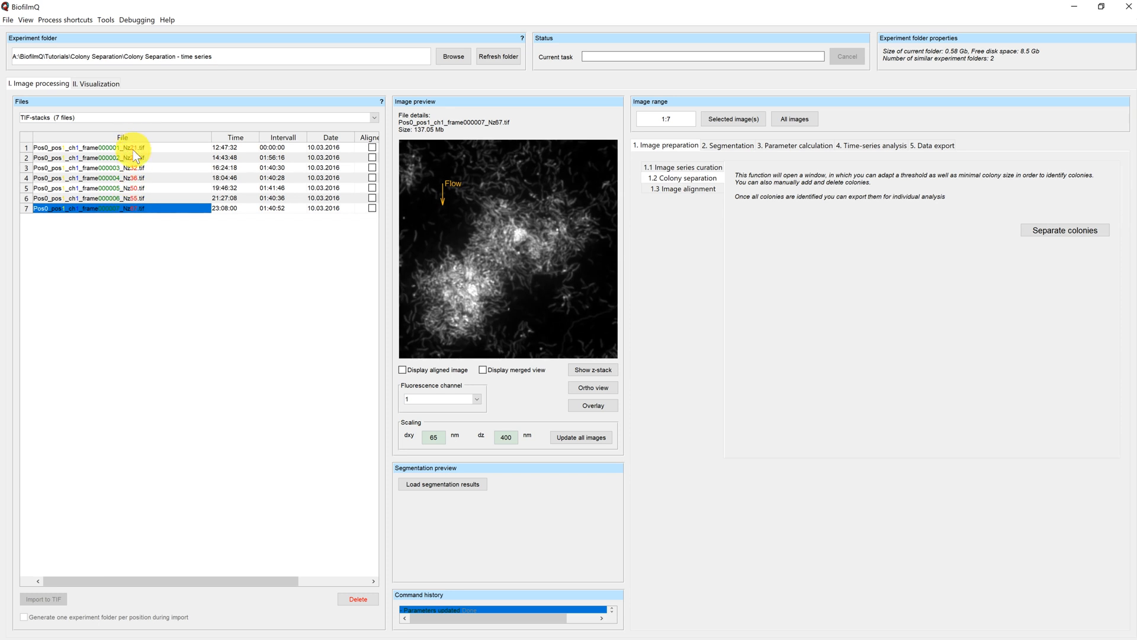
left_click(87, 167)
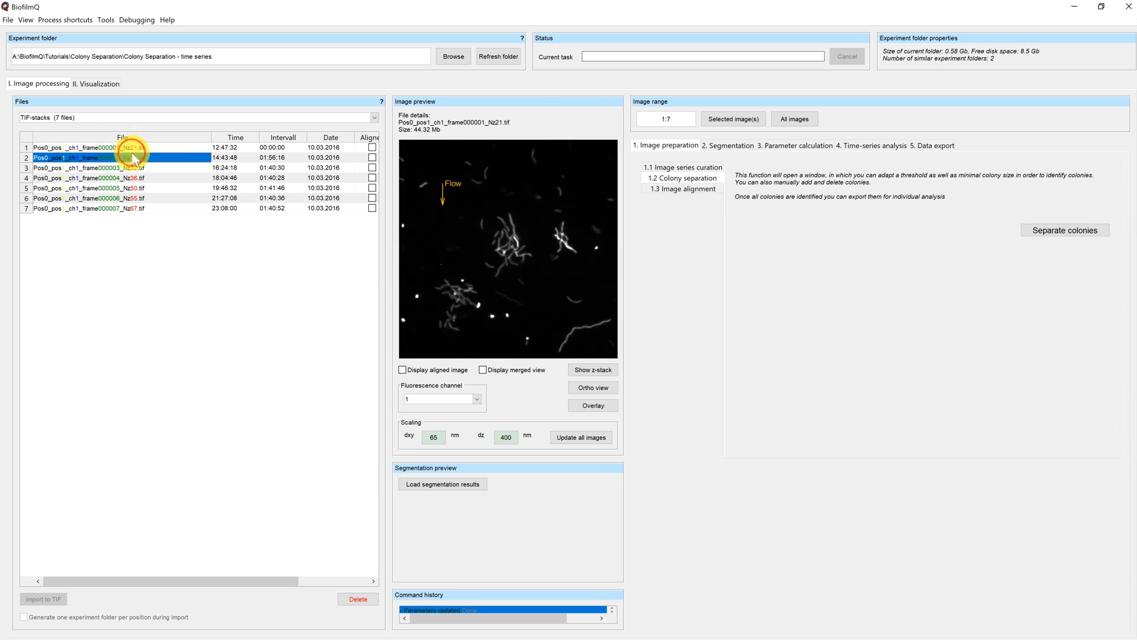
left_click(88, 188)
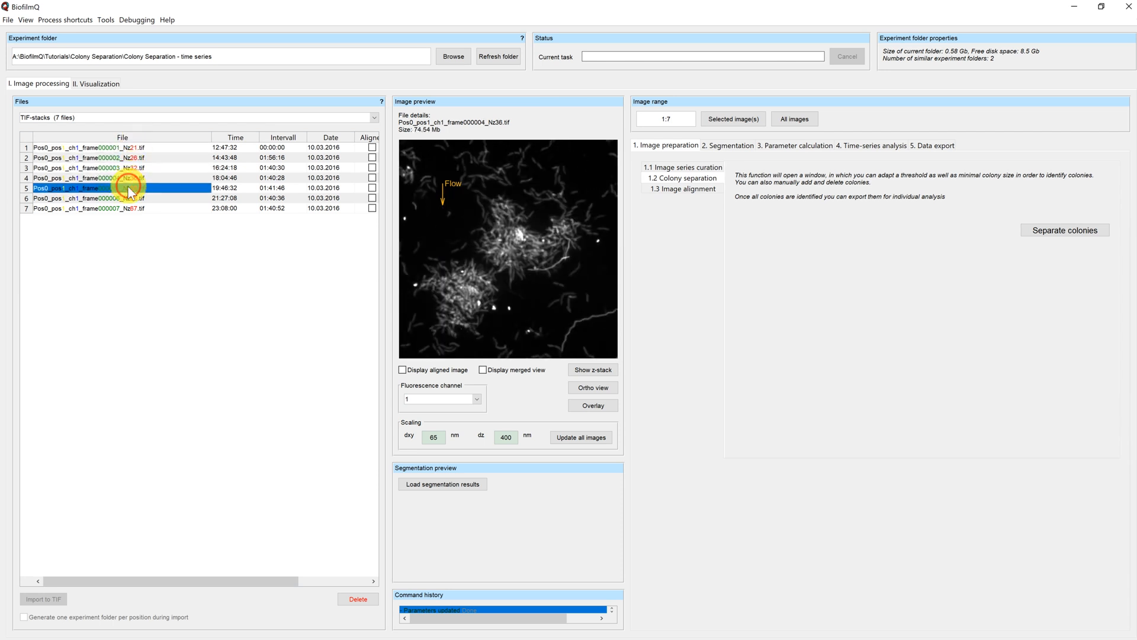
left_click(109, 208)
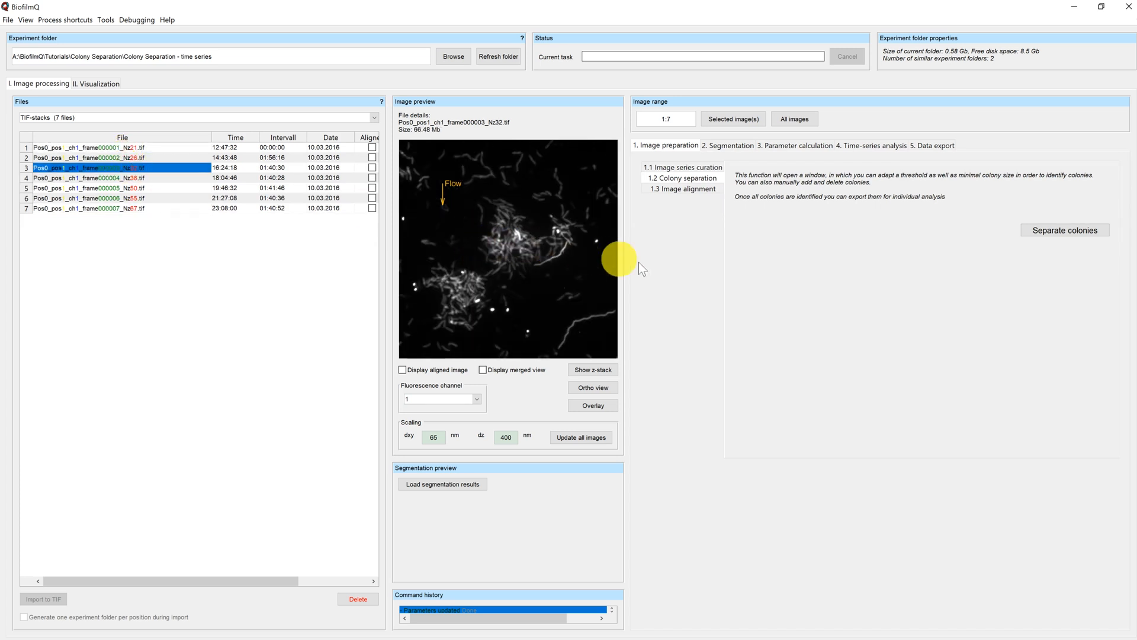
mouse_move(1065, 230)
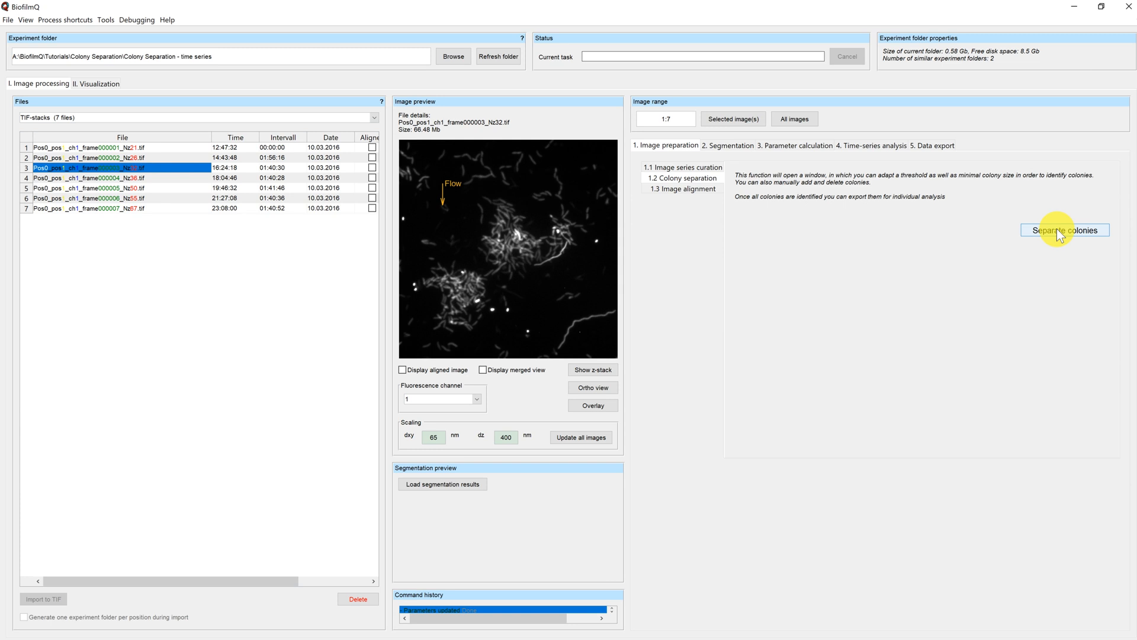
Step: Set intensity threshold 8500 and minimal colony size 20000 in the separation window
left_click(1066, 230)
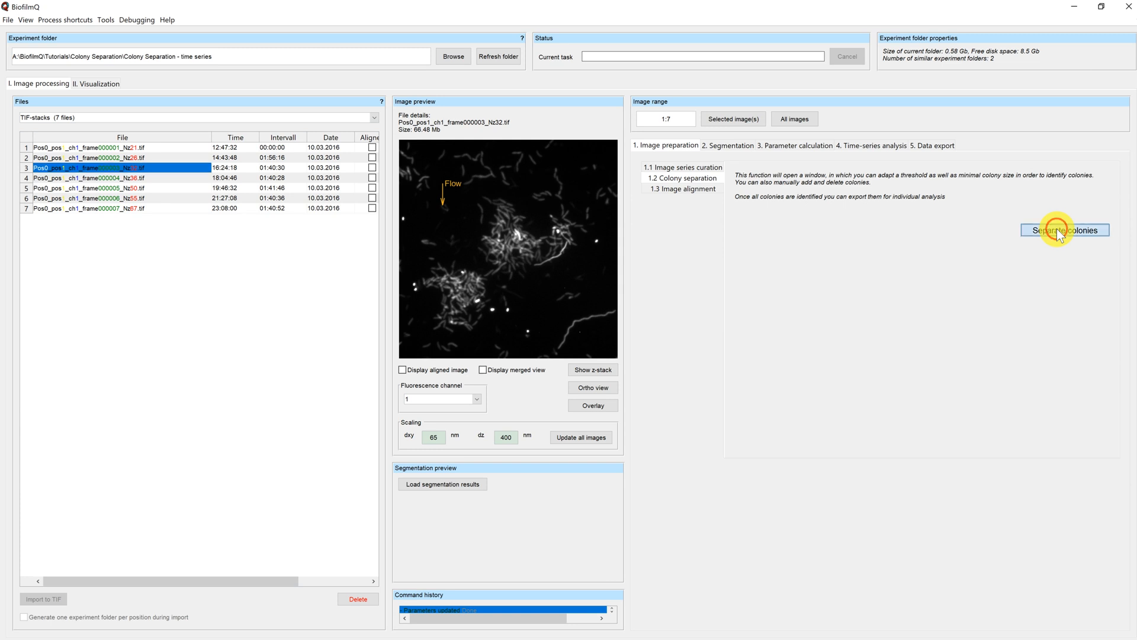
left_click(1064, 230)
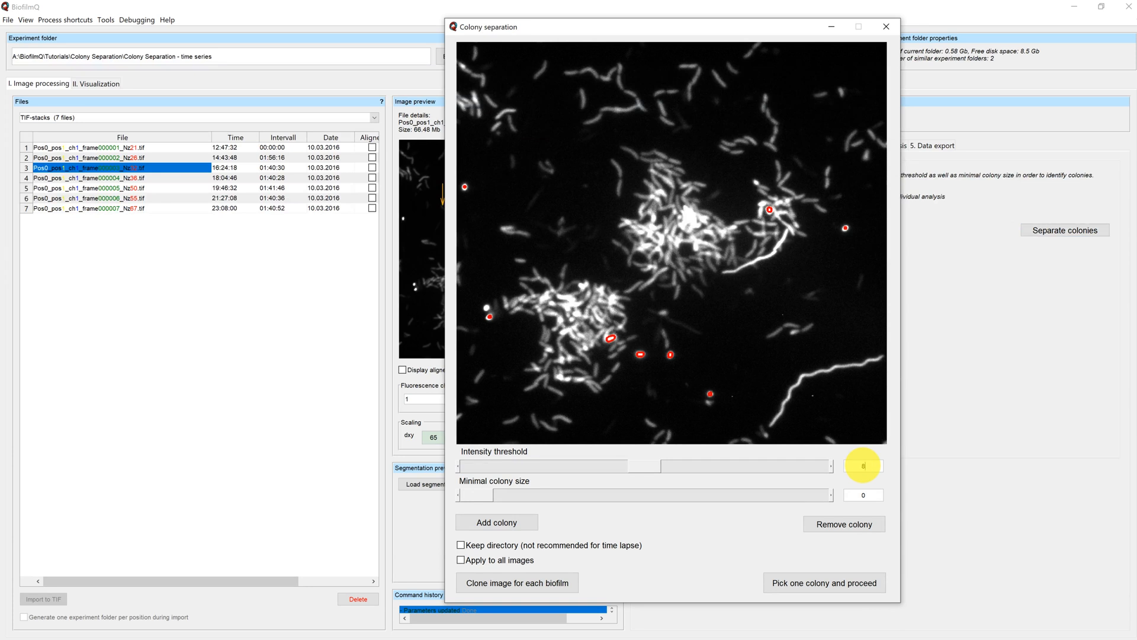
type("8500")
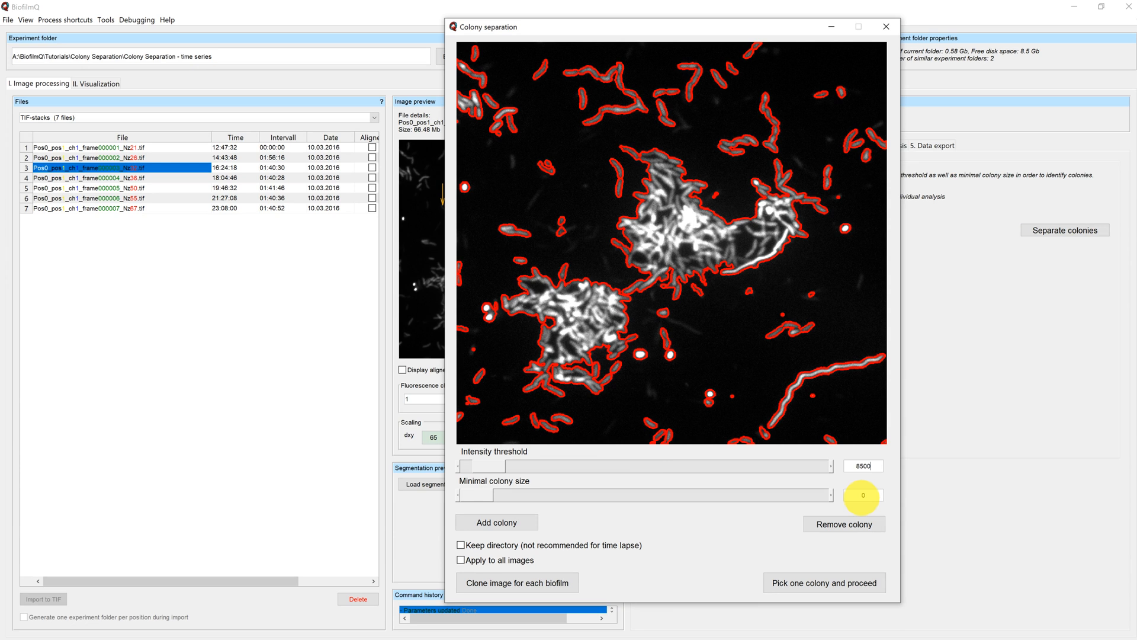
type("200")
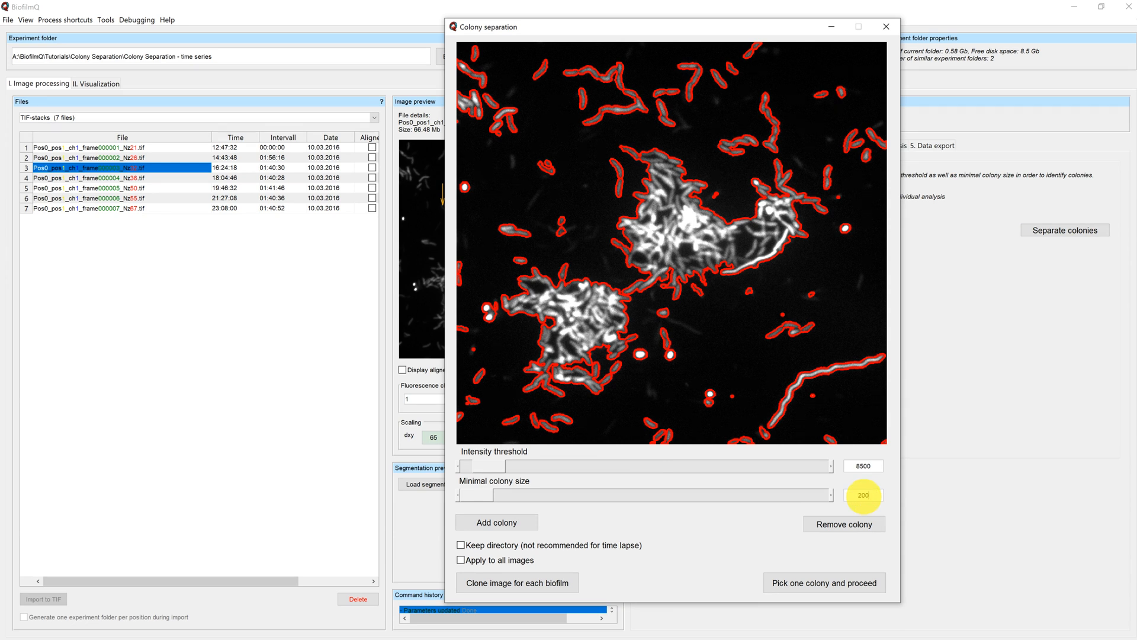
type("20000")
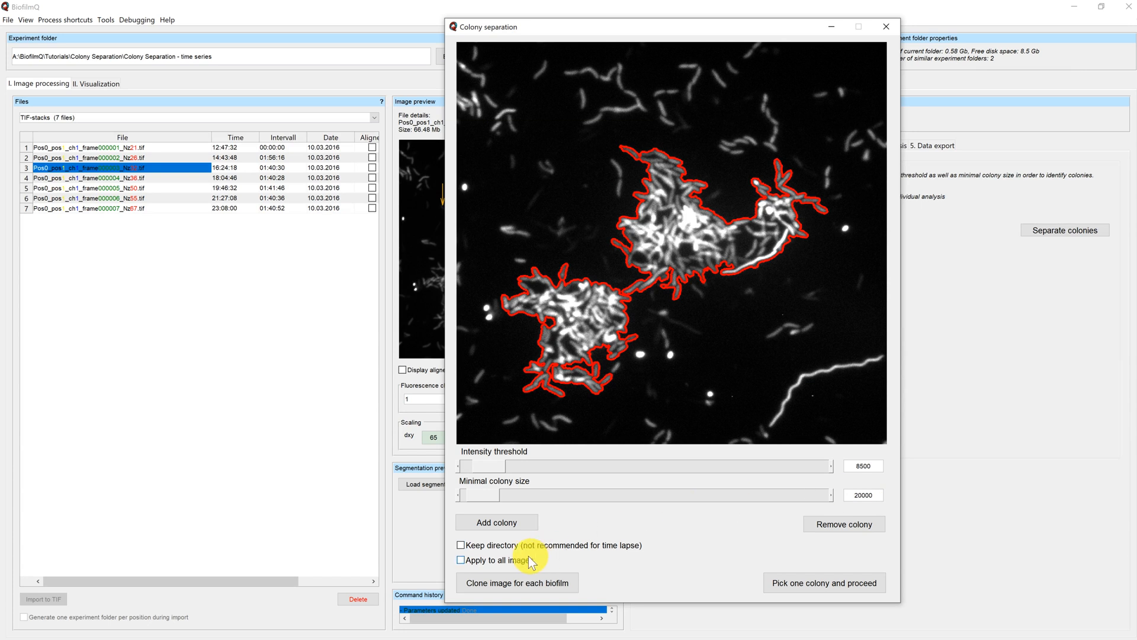
Step: Apply the colony settings to all images and start cloning each biofilm
left_click(461, 559)
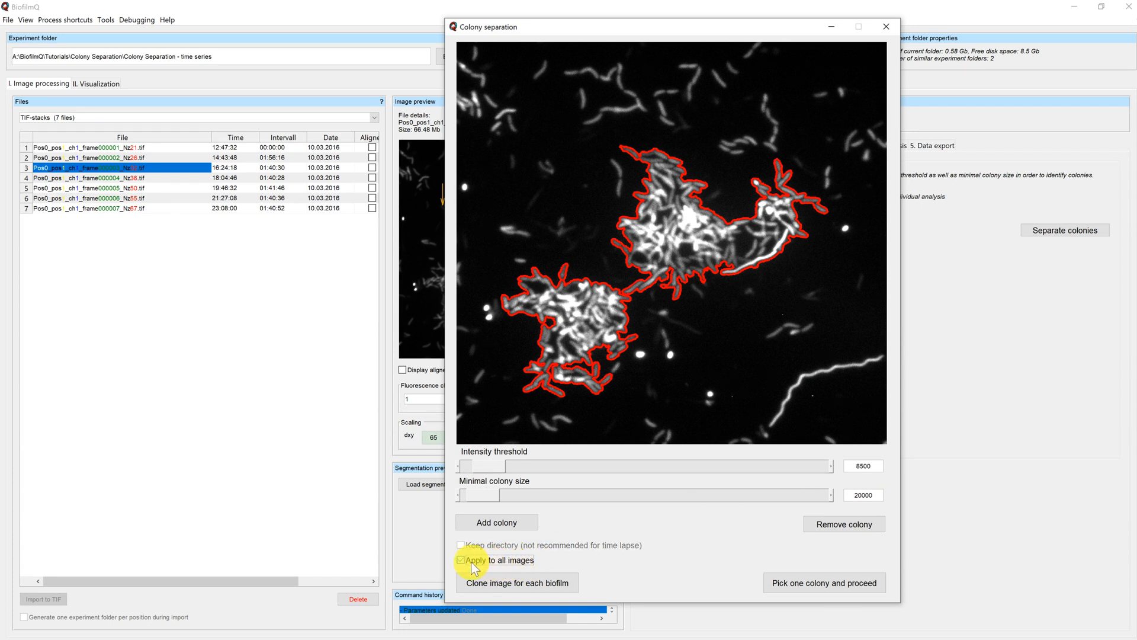
left_click(460, 559)
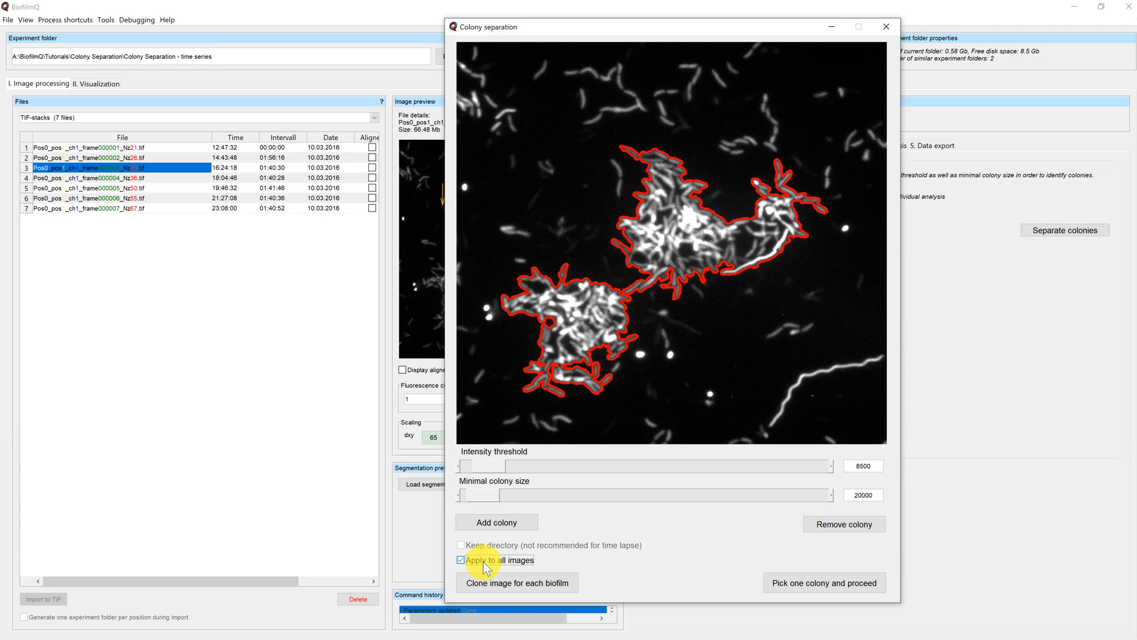
left_click(517, 582)
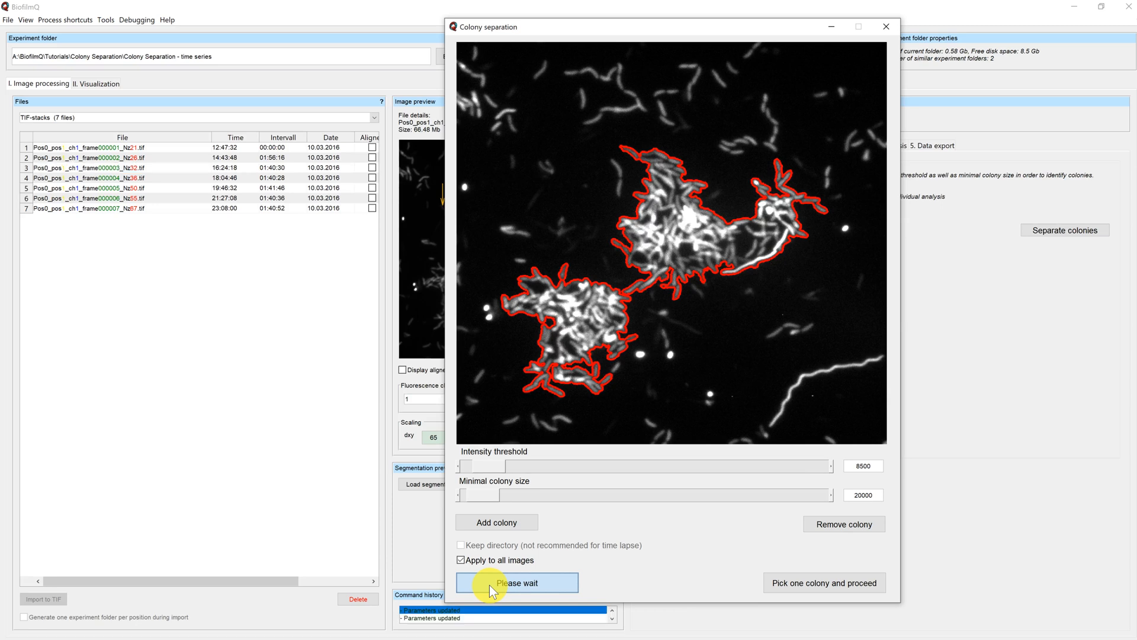
Step: Finish cloning the colonies into folders and preview two time-series frames
left_click(517, 582)
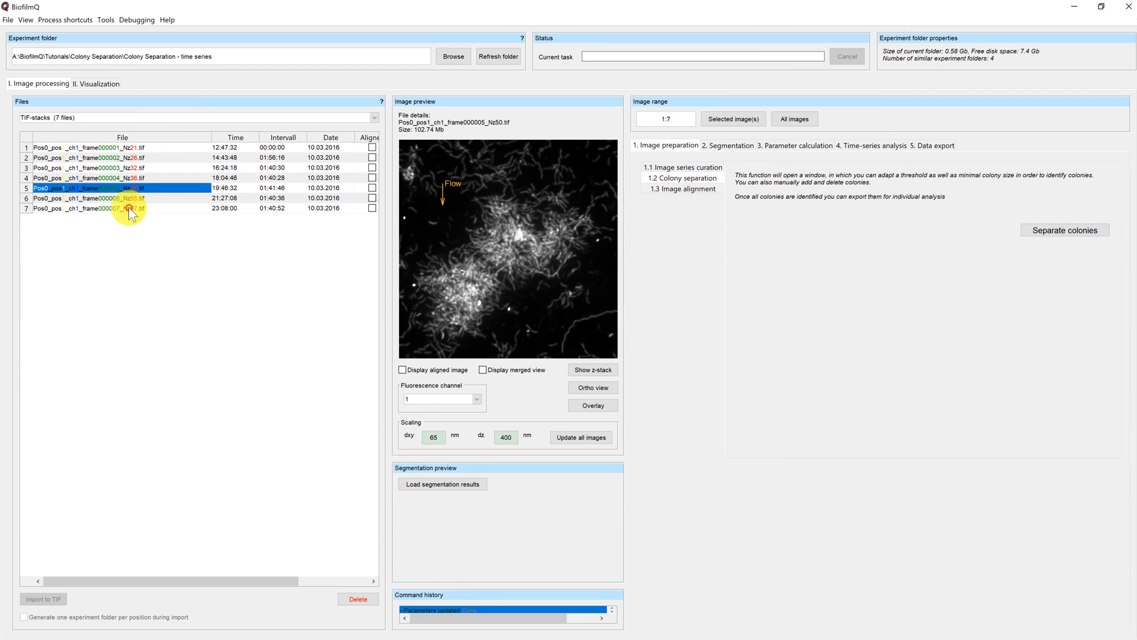
left_click(94, 178)
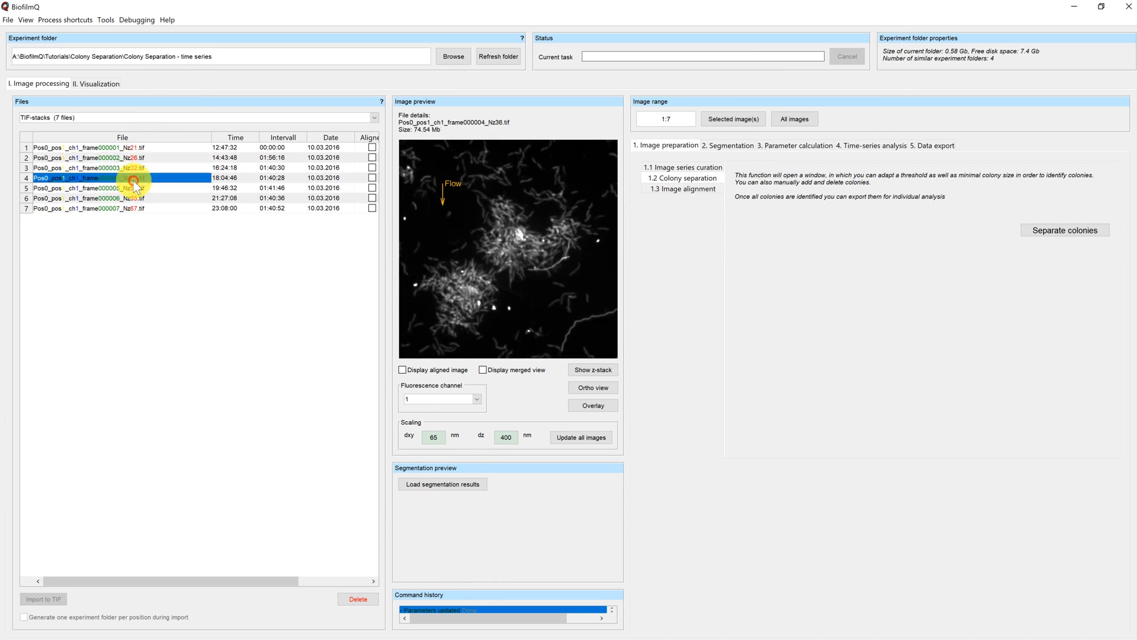
left_click(87, 198)
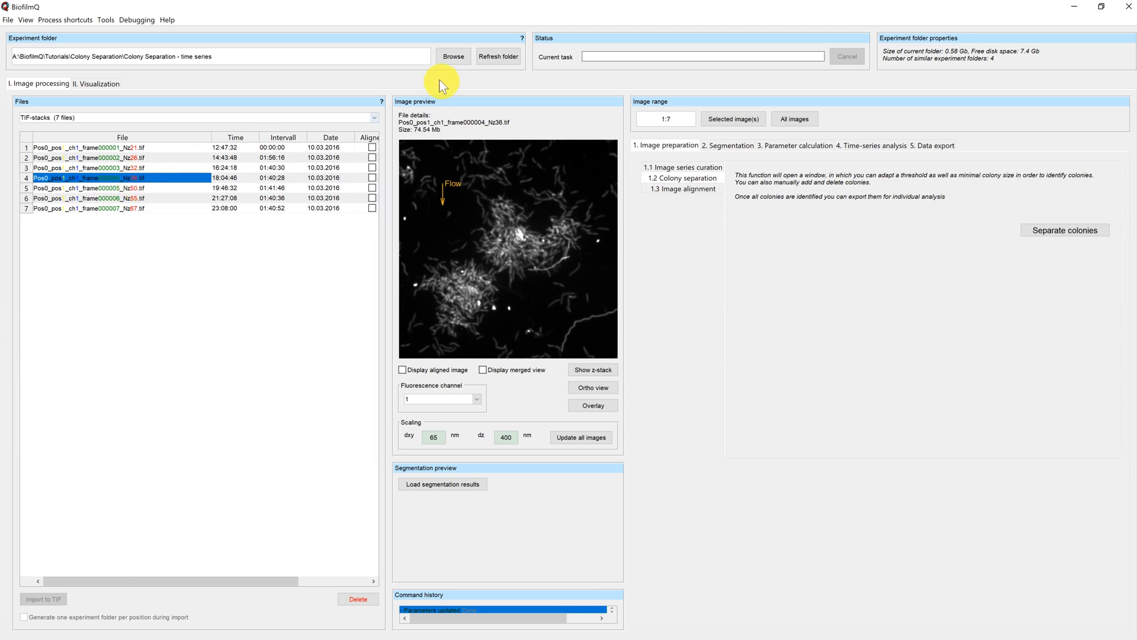
Step: Load 'Colony Separation - time series-1', then time series-2, previewing frames' crop boxes
left_click(452, 56)
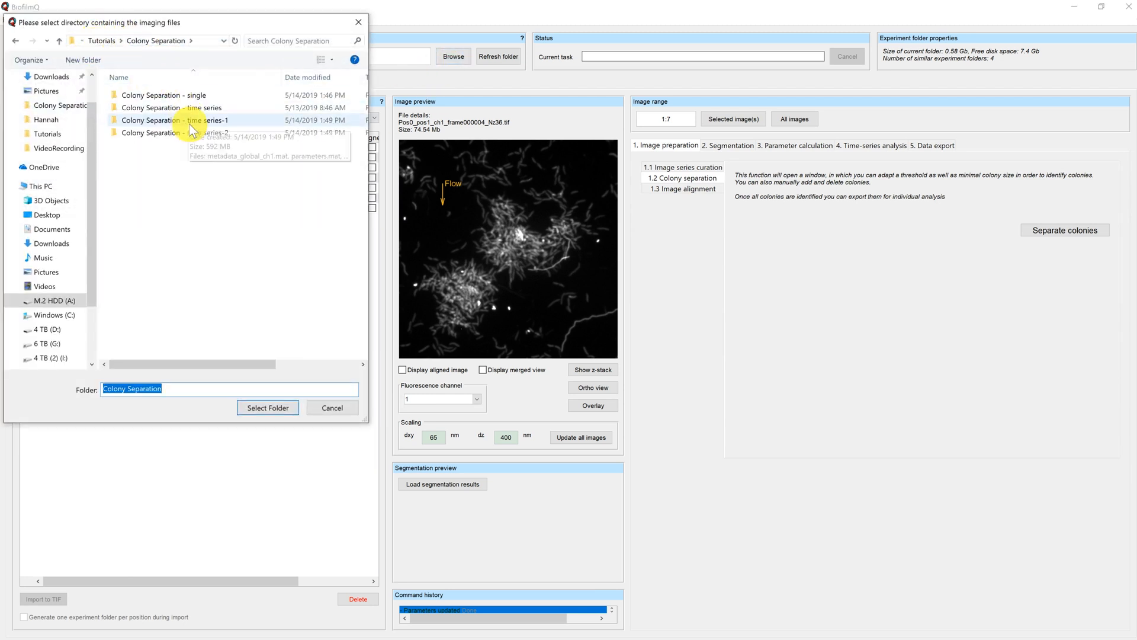
double_click(175, 120)
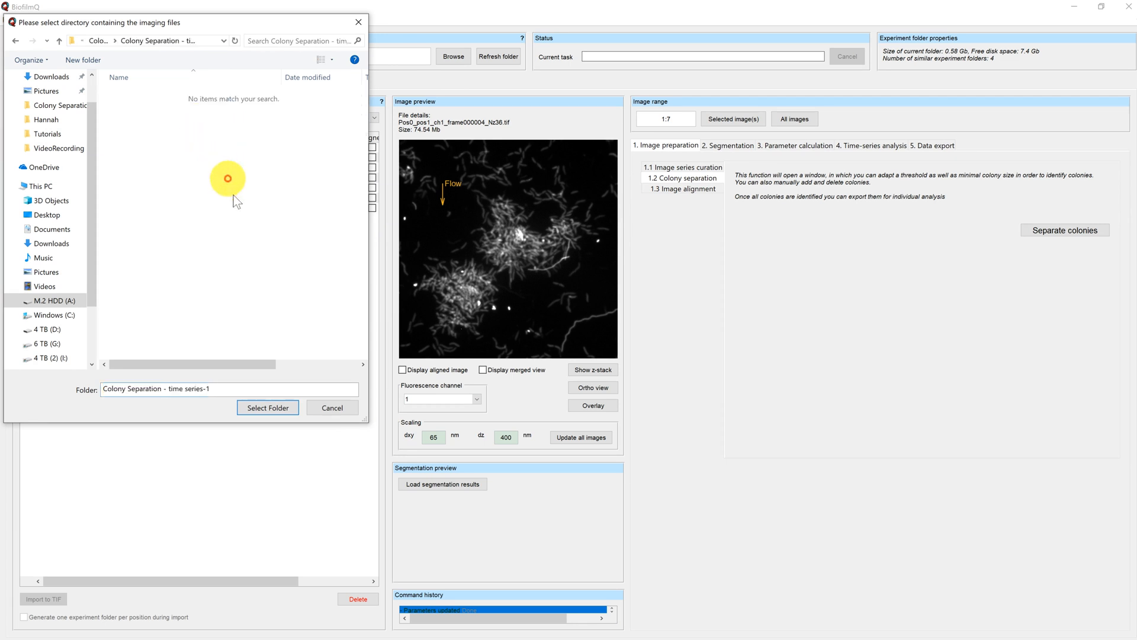
left_click(268, 407)
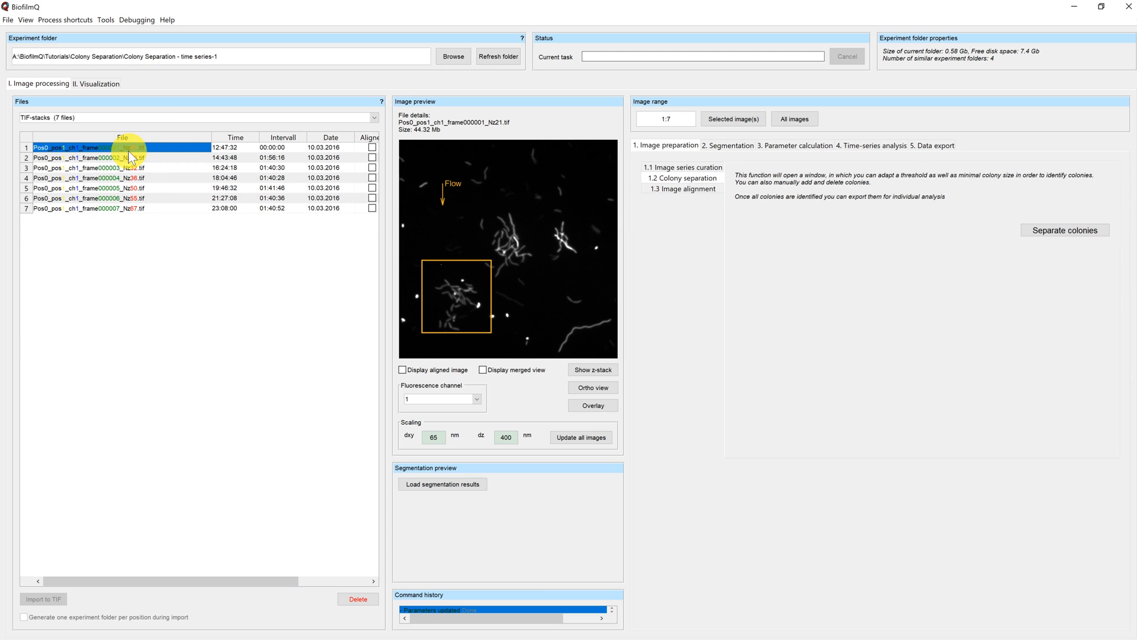
left_click(101, 168)
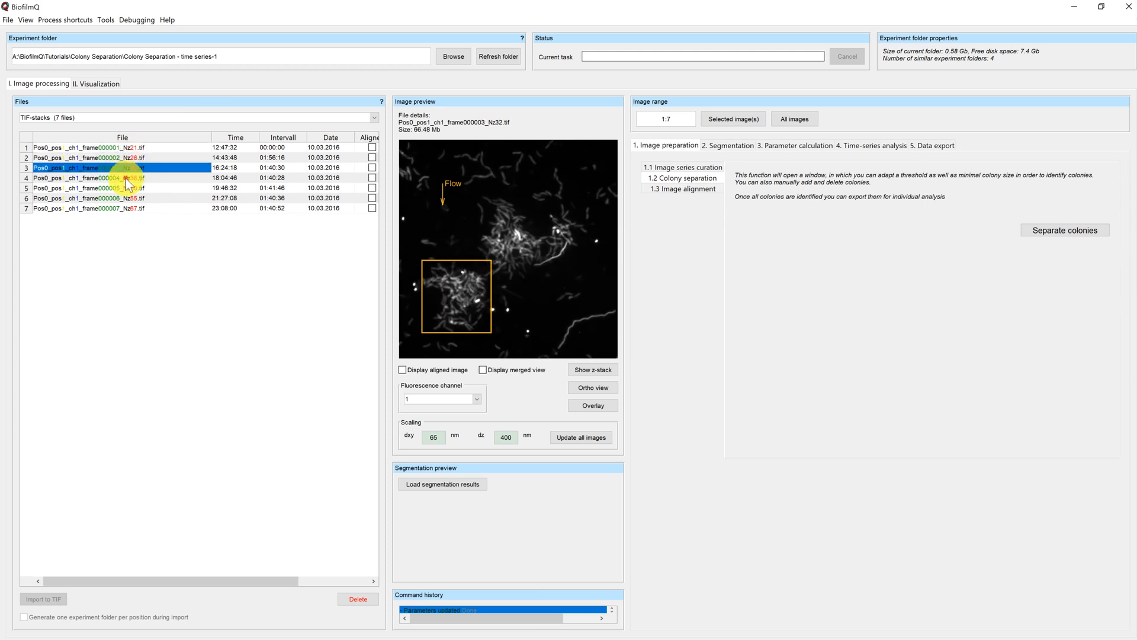
left_click(94, 208)
type("2")
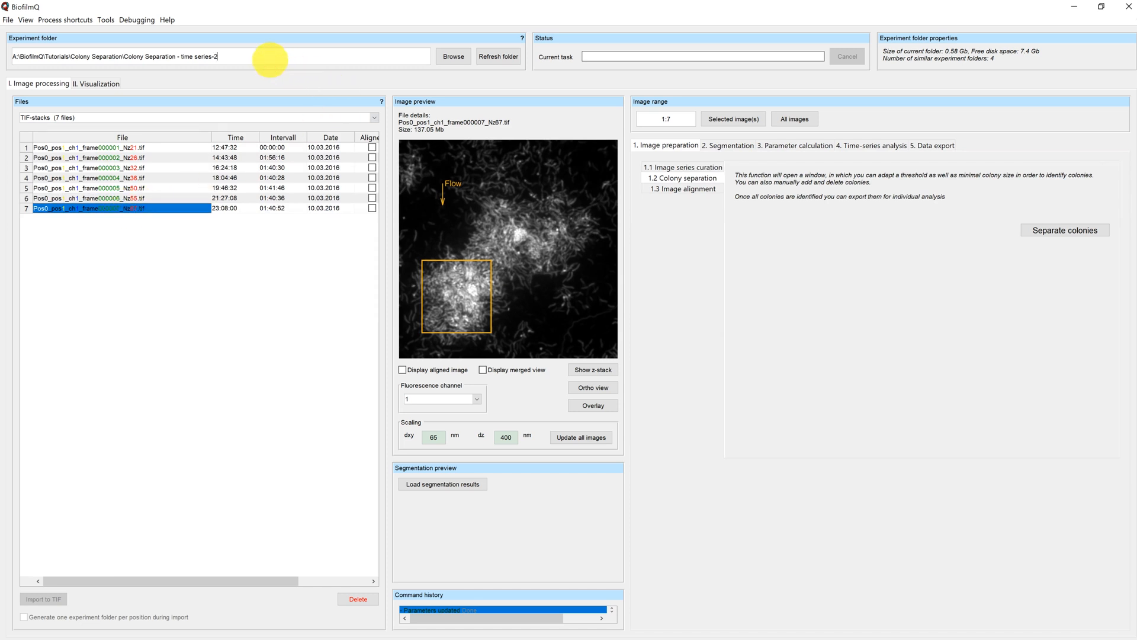
left_click(498, 57)
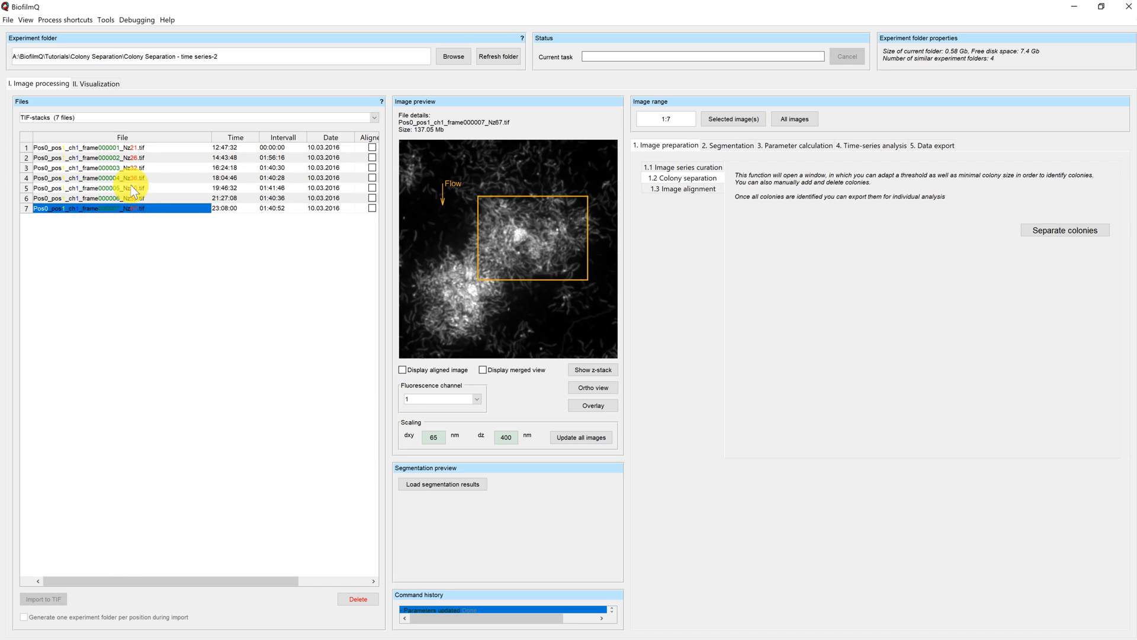
left_click(88, 157)
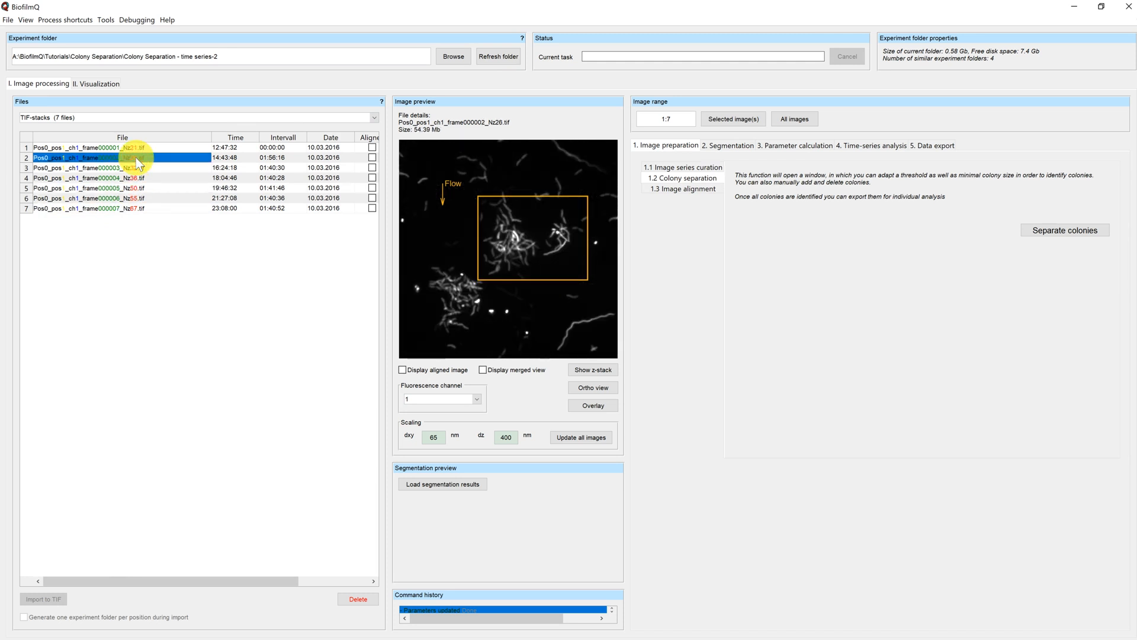